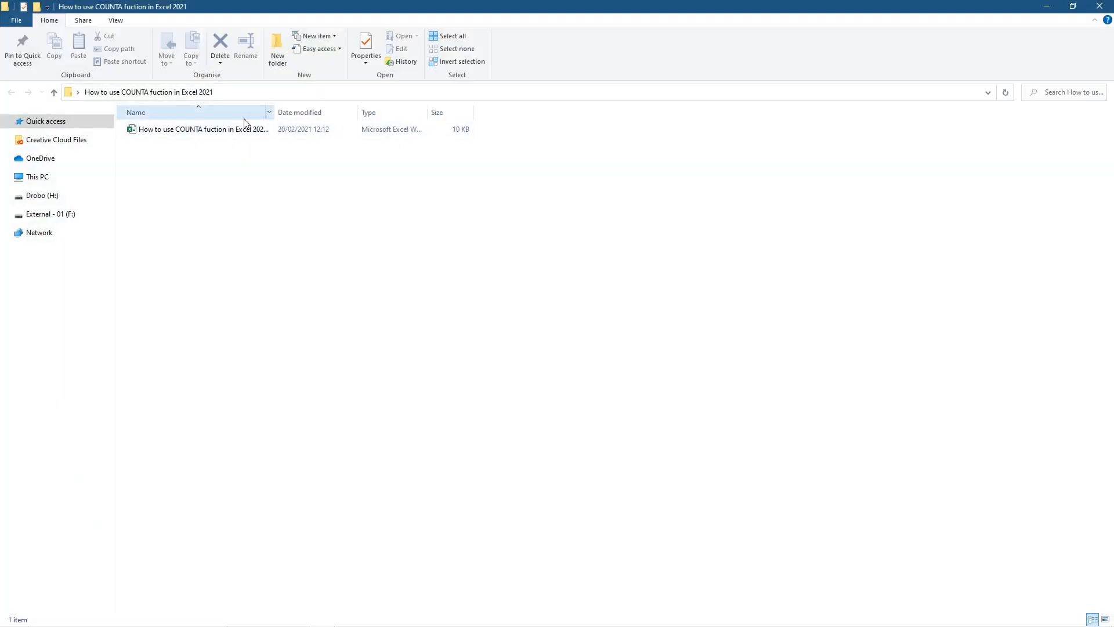
Step: Open the COUNTA tutorial workbook from File Explorer into Excel
double_click(202, 128)
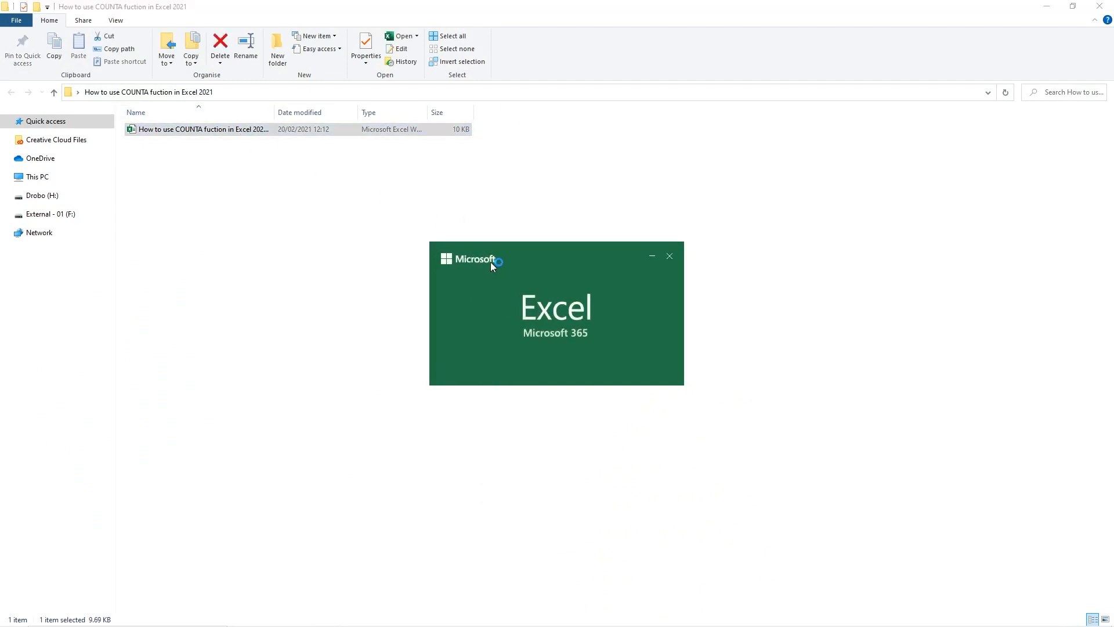
double_click(200, 129)
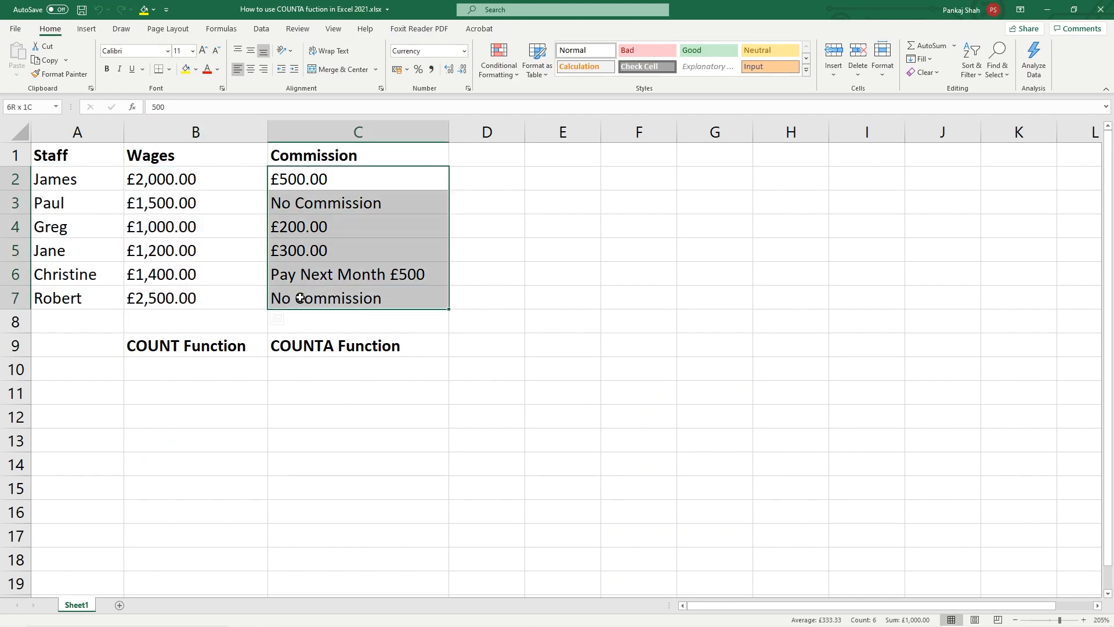
left_click(357, 179)
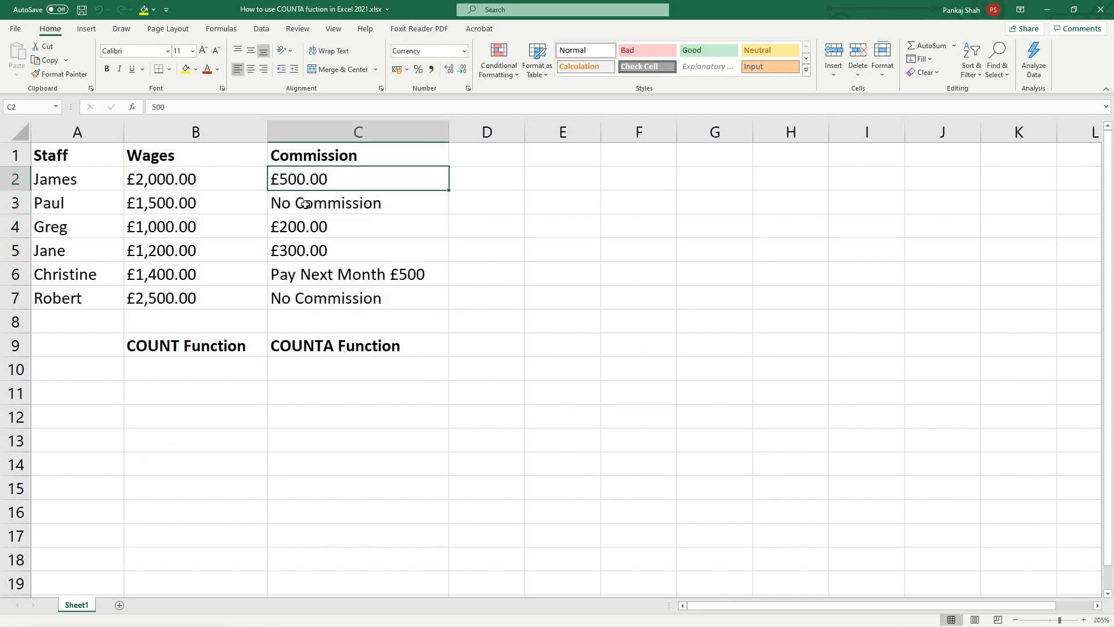
left_click(359, 202)
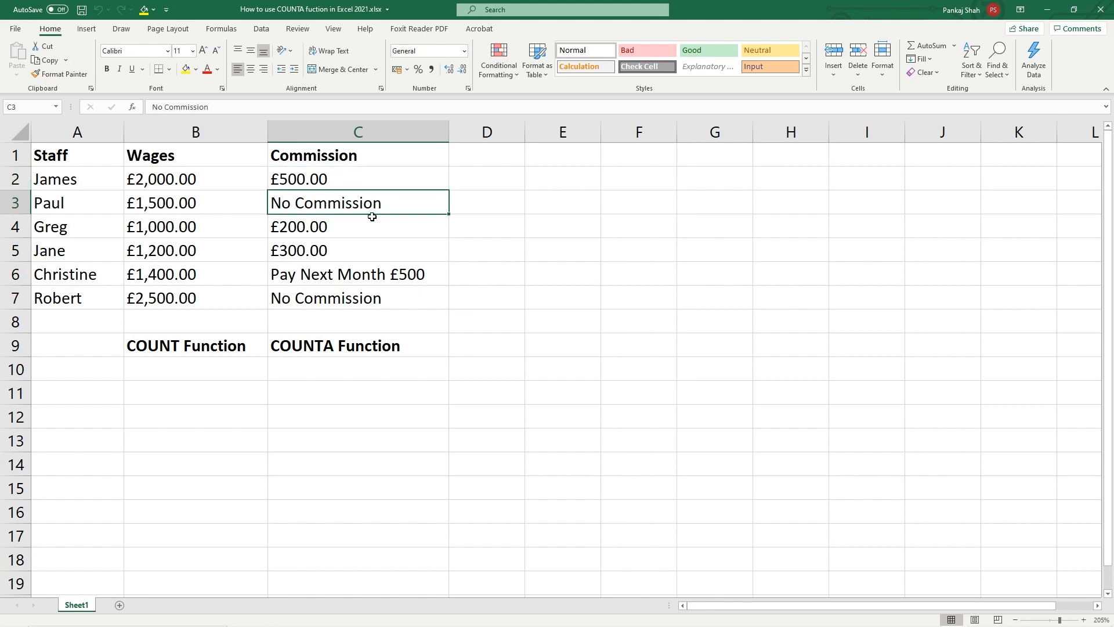
mouse_move(431, 233)
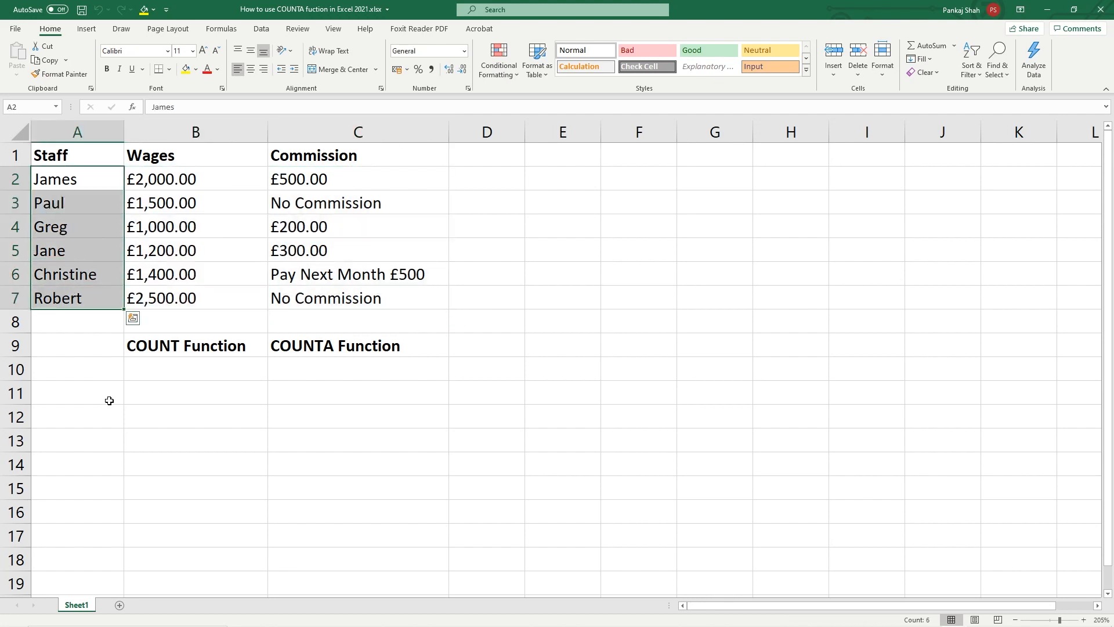
left_click(195, 346)
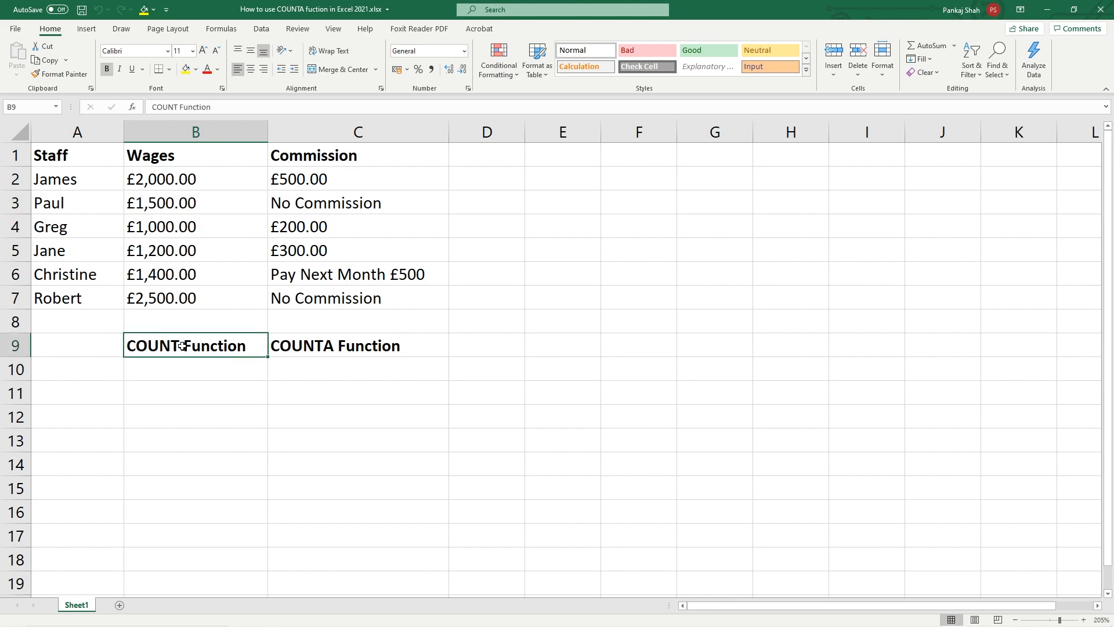
left_click(357, 346)
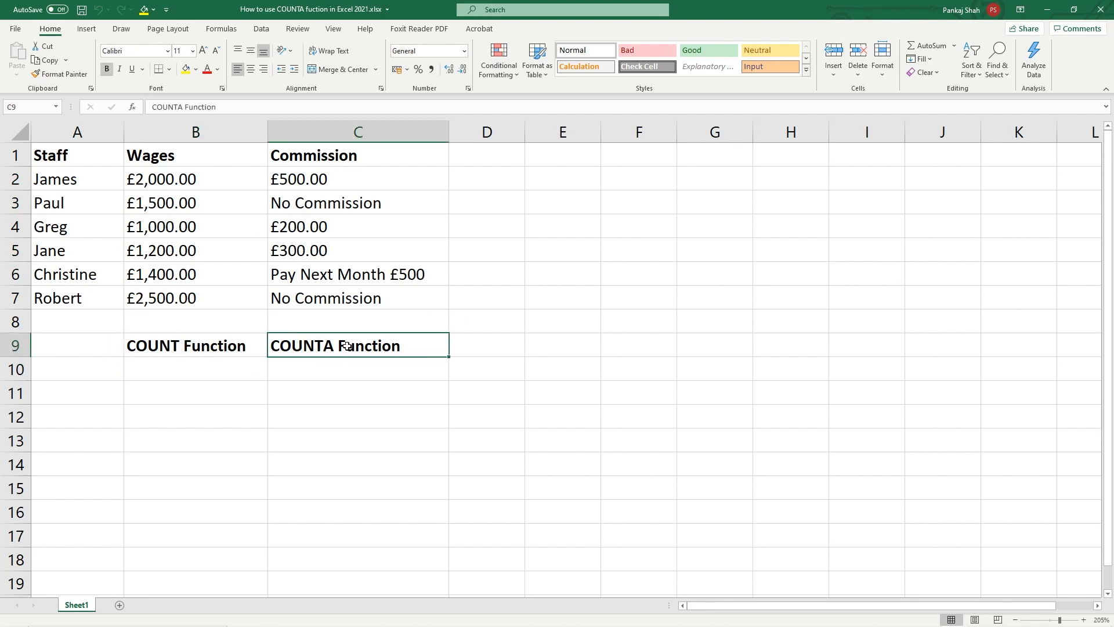
mouse_move(191, 369)
type("=")
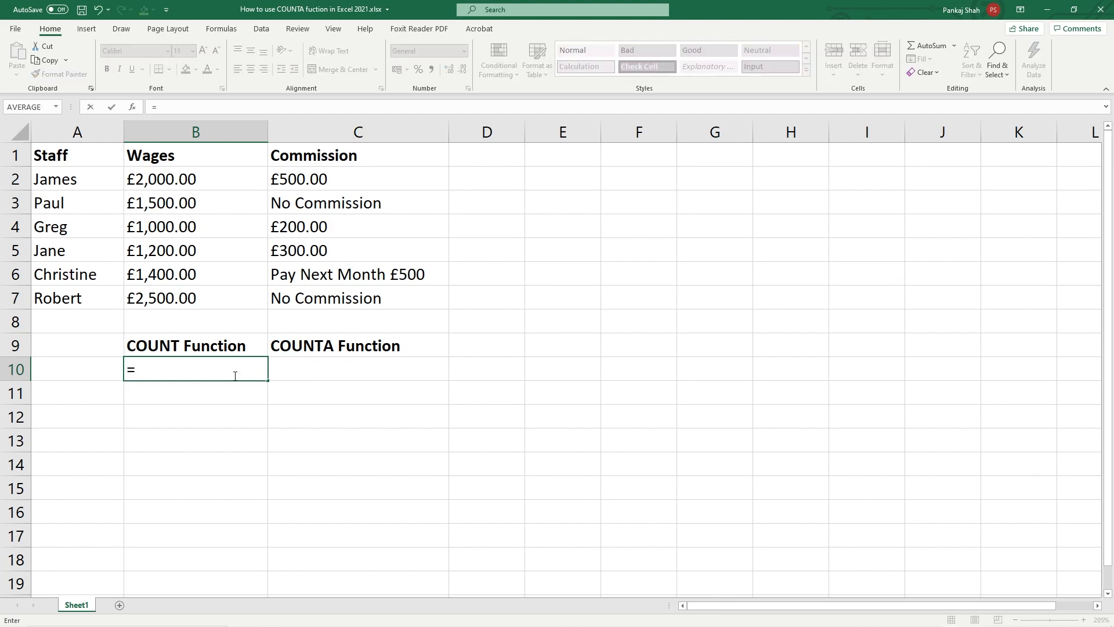
Step: Enter =COUNT(B2:B7) in B10 so it returns 6 for the wages
type("count")
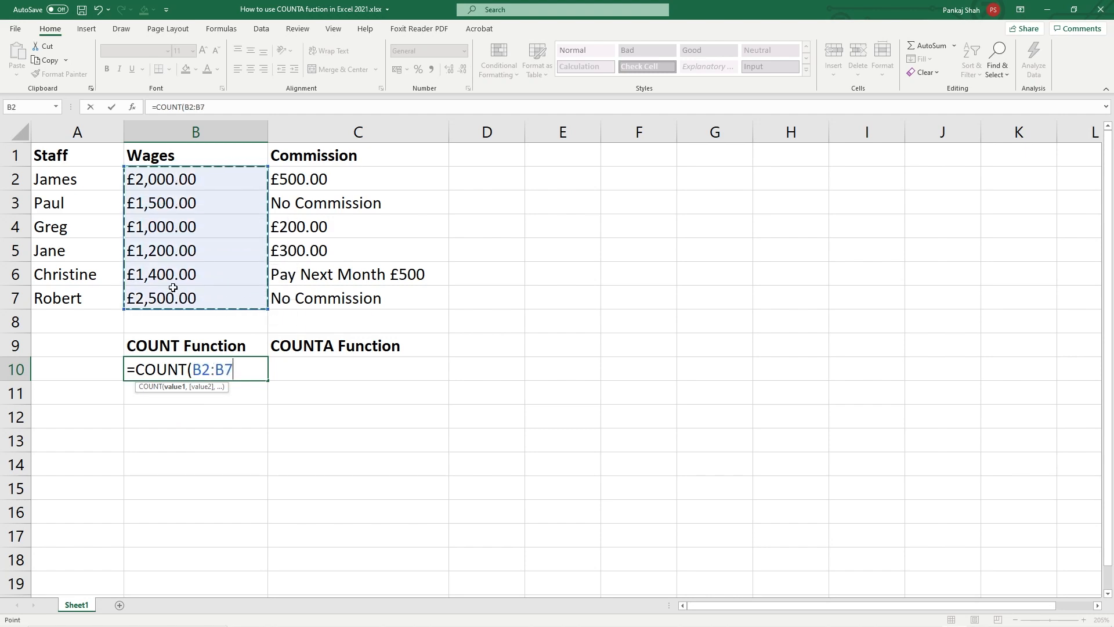
type(")")
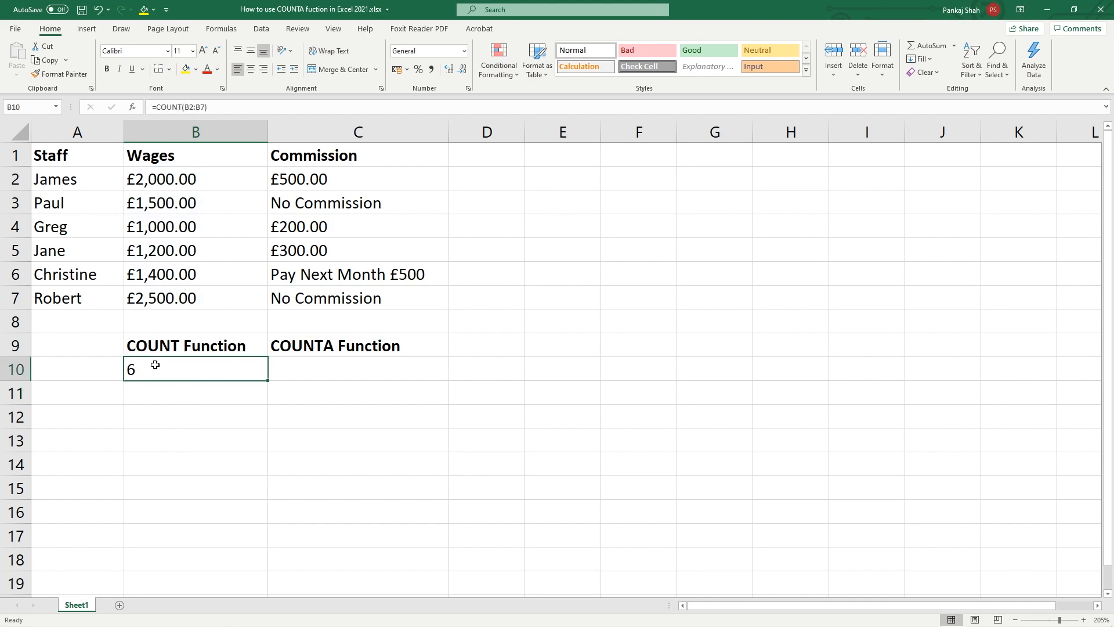
left_click(195, 226)
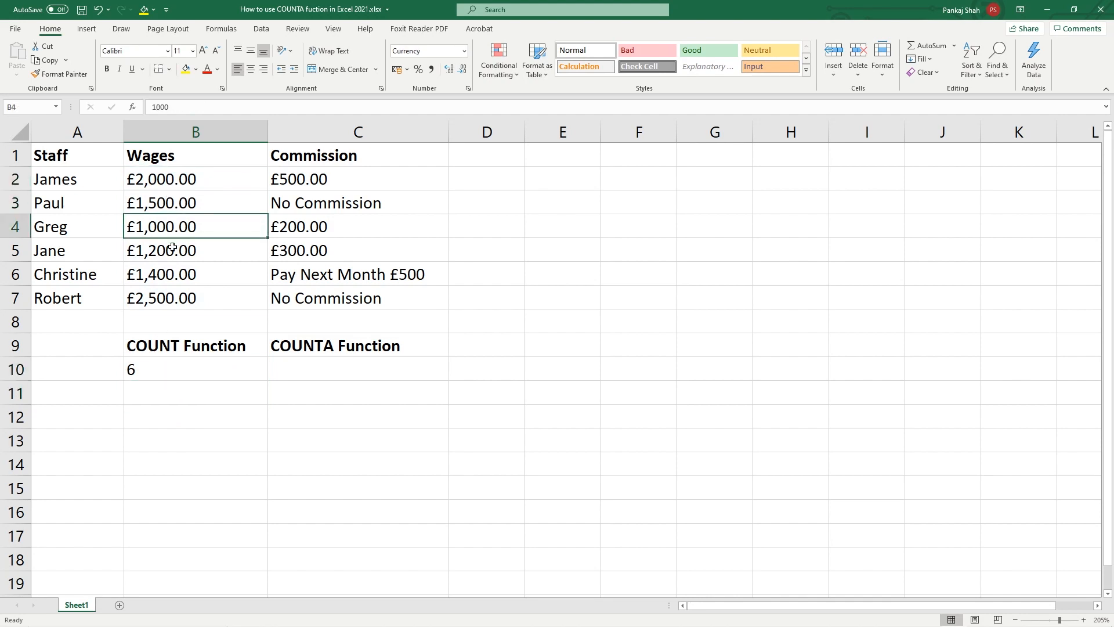
left_click(195, 299)
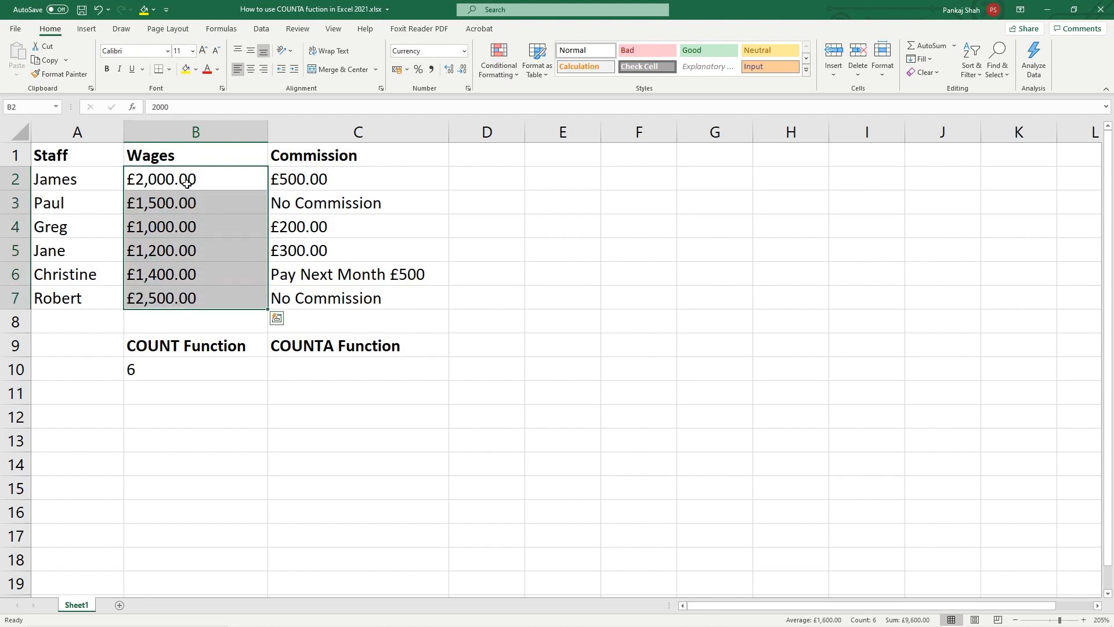
left_click(195, 369)
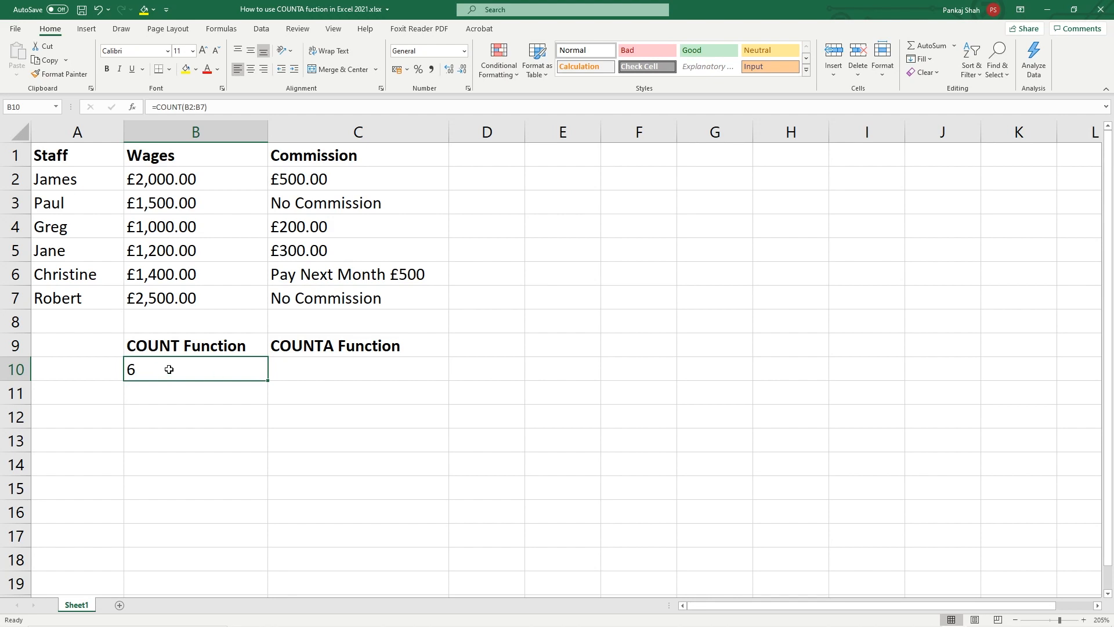
Step: Change B10's COUNT range to the commissions C2:C7, returning 3
double_click(169, 369)
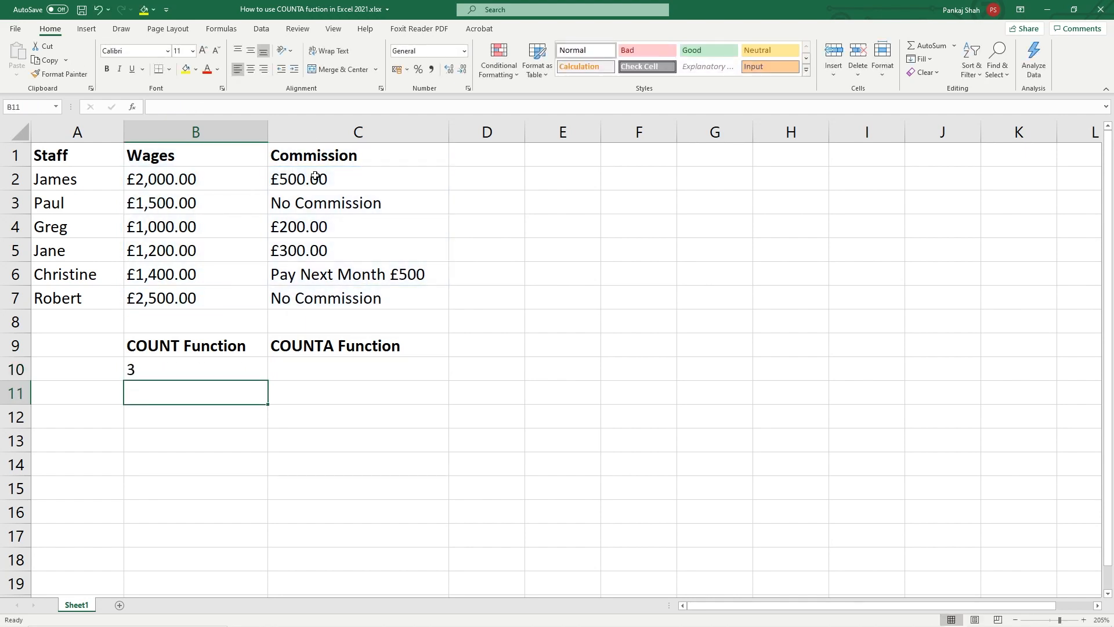
left_click(196, 369)
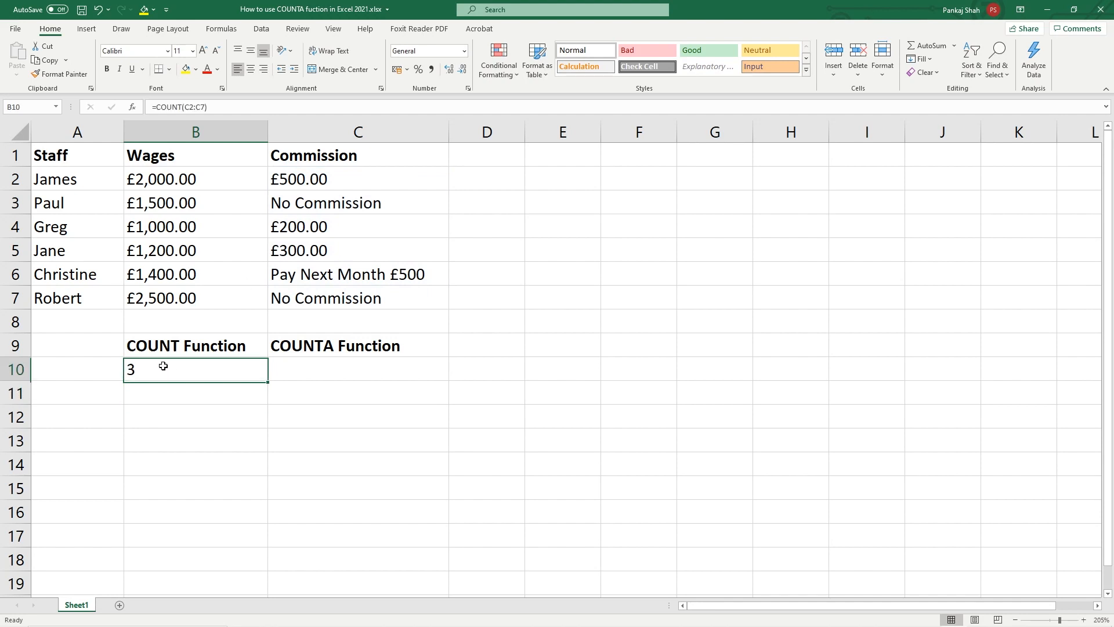
mouse_move(311, 180)
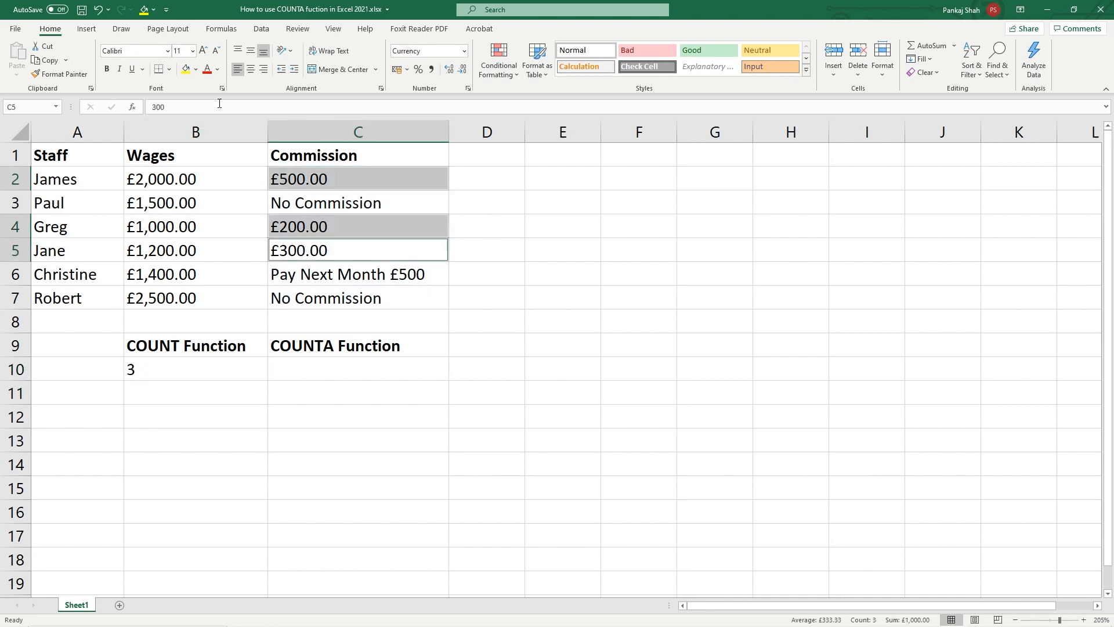
Step: Fill the numeric commission cells C2, C4 and C5 yellow
left_click(185, 68)
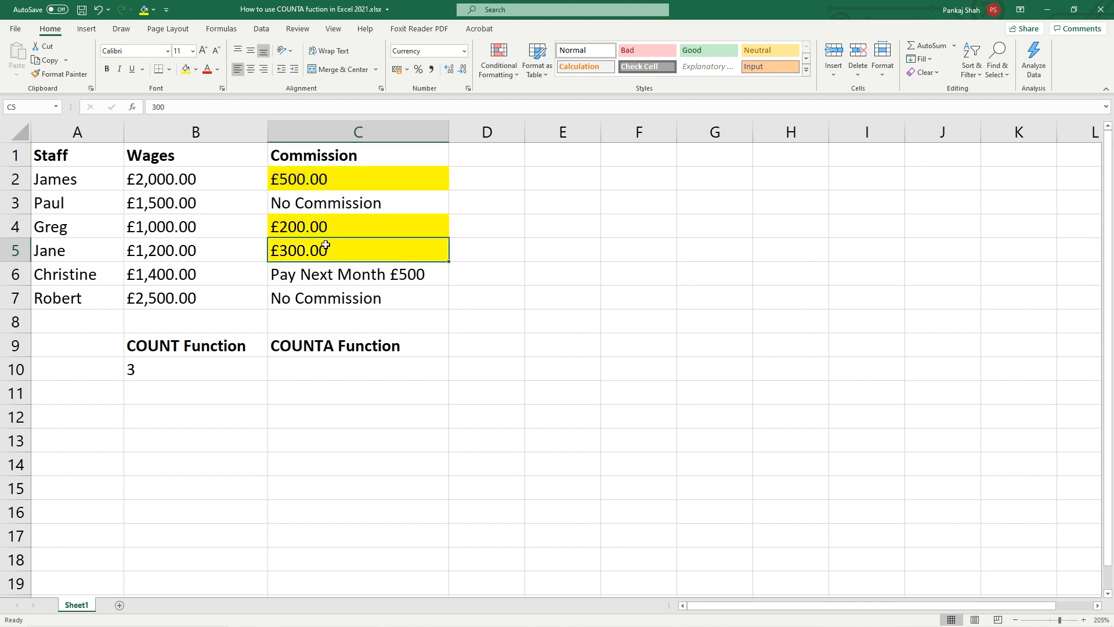
mouse_move(331, 202)
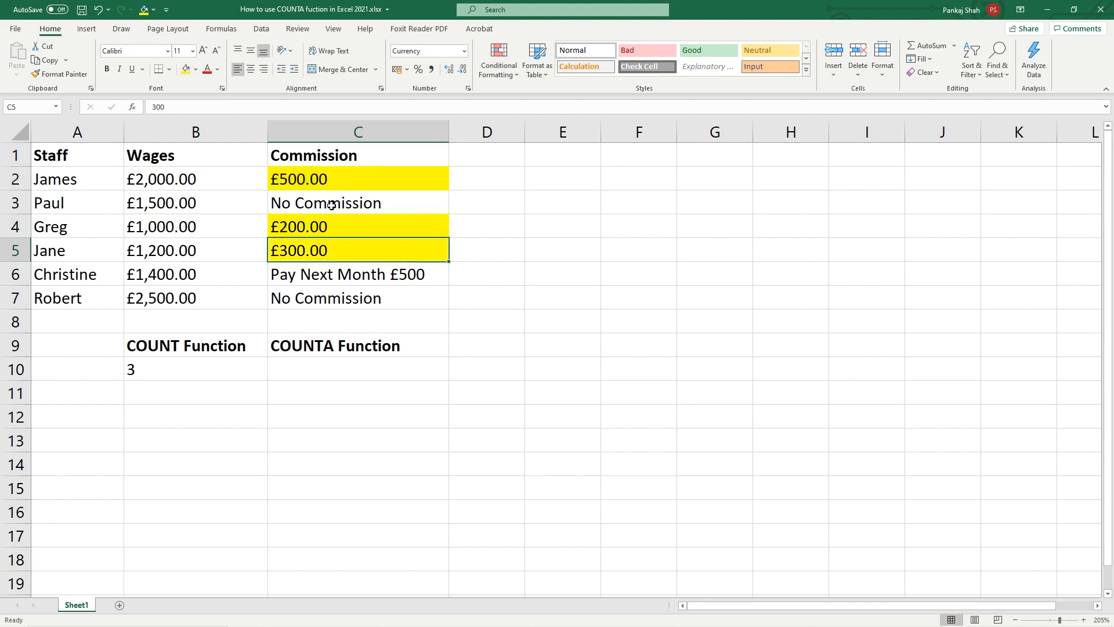
left_click(358, 274)
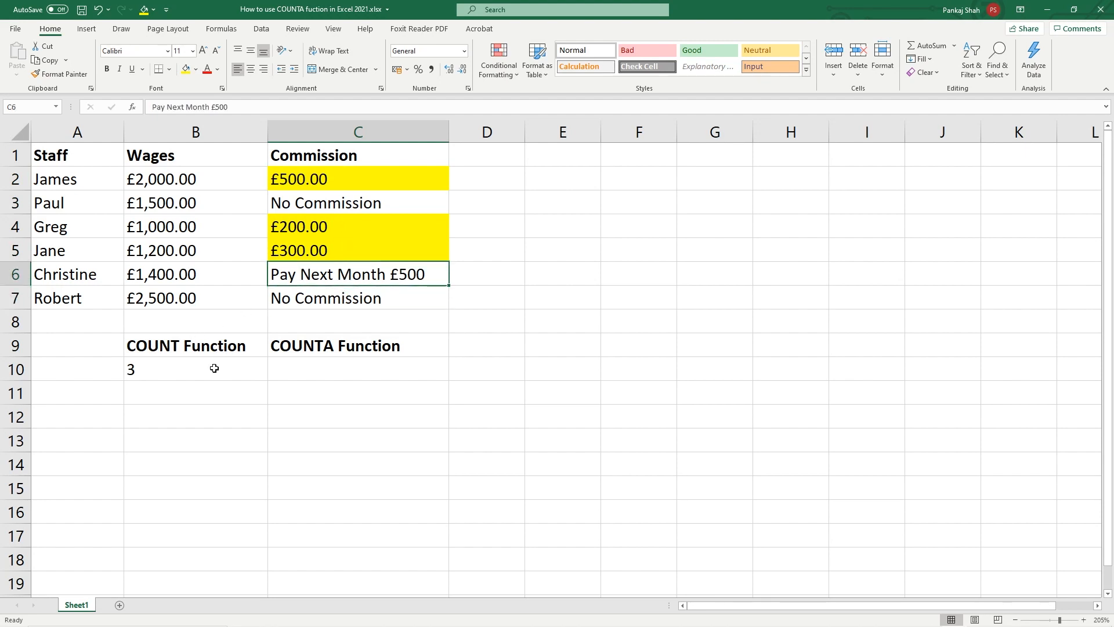
mouse_move(152, 356)
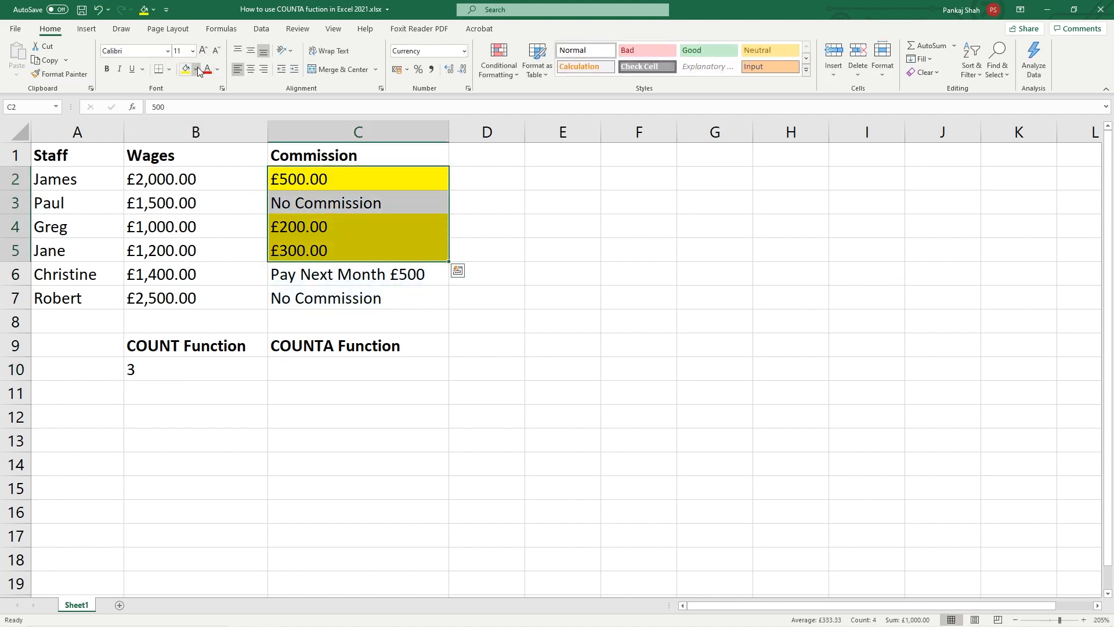
Step: Remove the yellow fill and make B10 =COUNT(A2:A7), returning 0 for the names
left_click(195, 369)
type("=COUNT(A2:A7)")
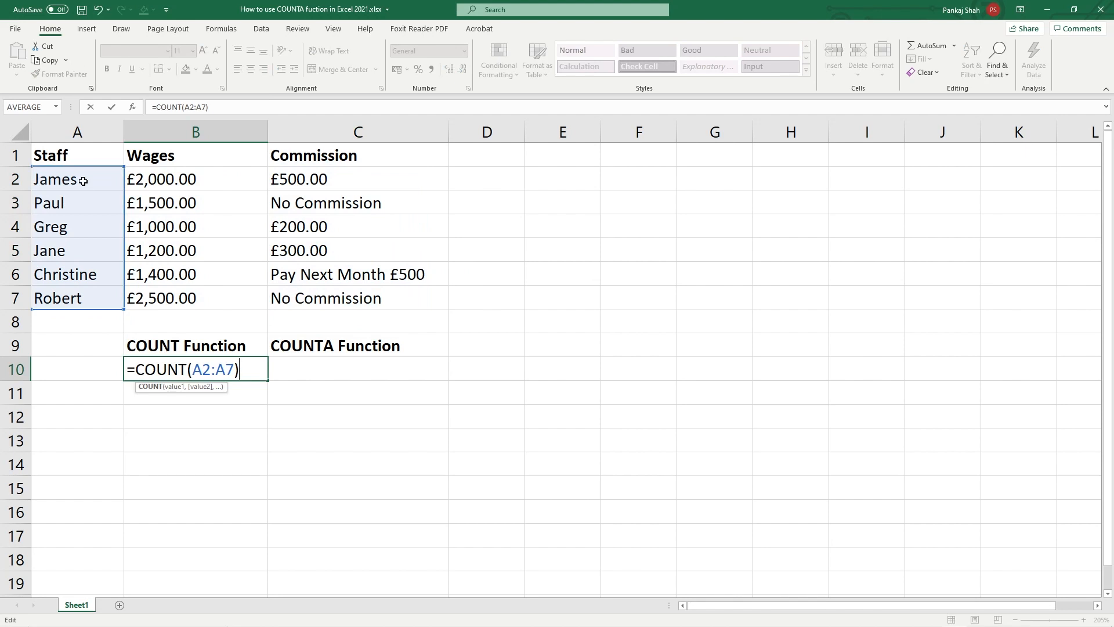
key("Return")
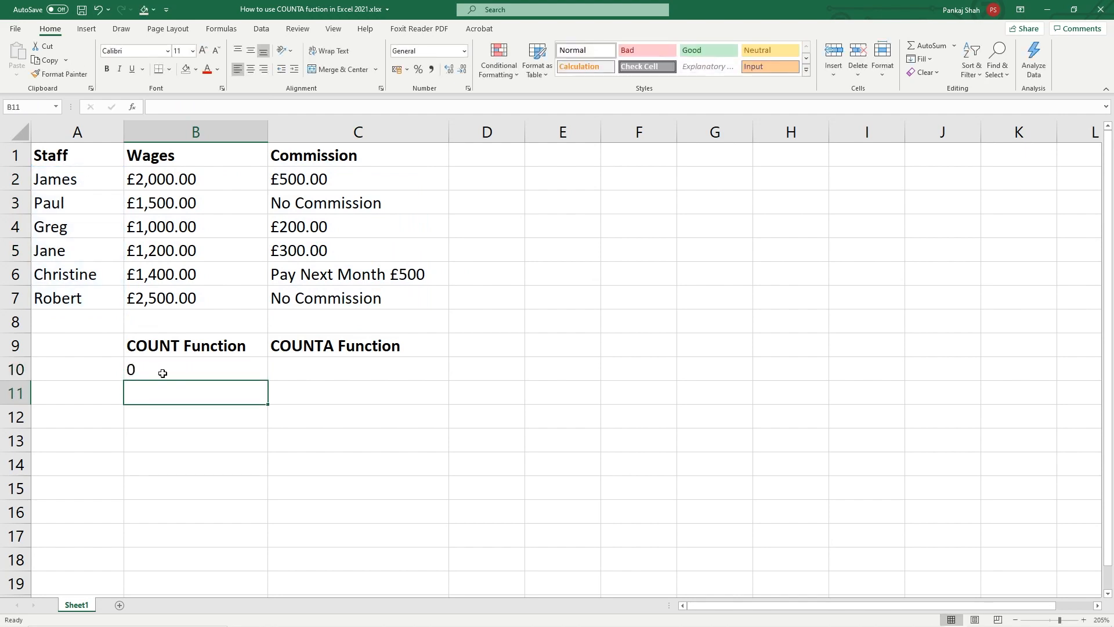
left_click(195, 369)
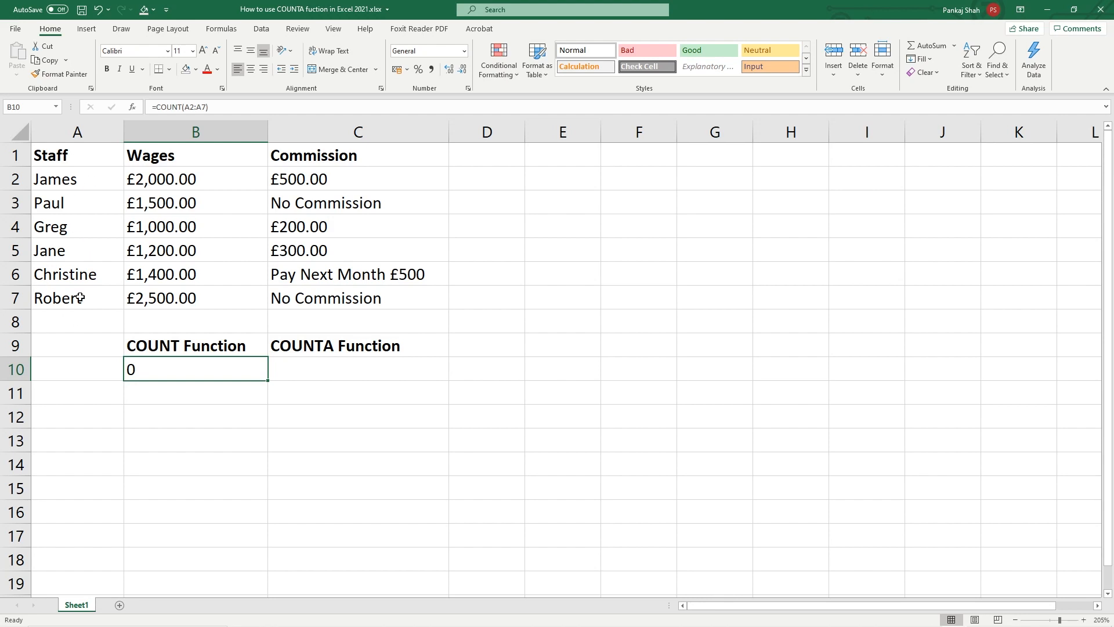
mouse_move(83, 278)
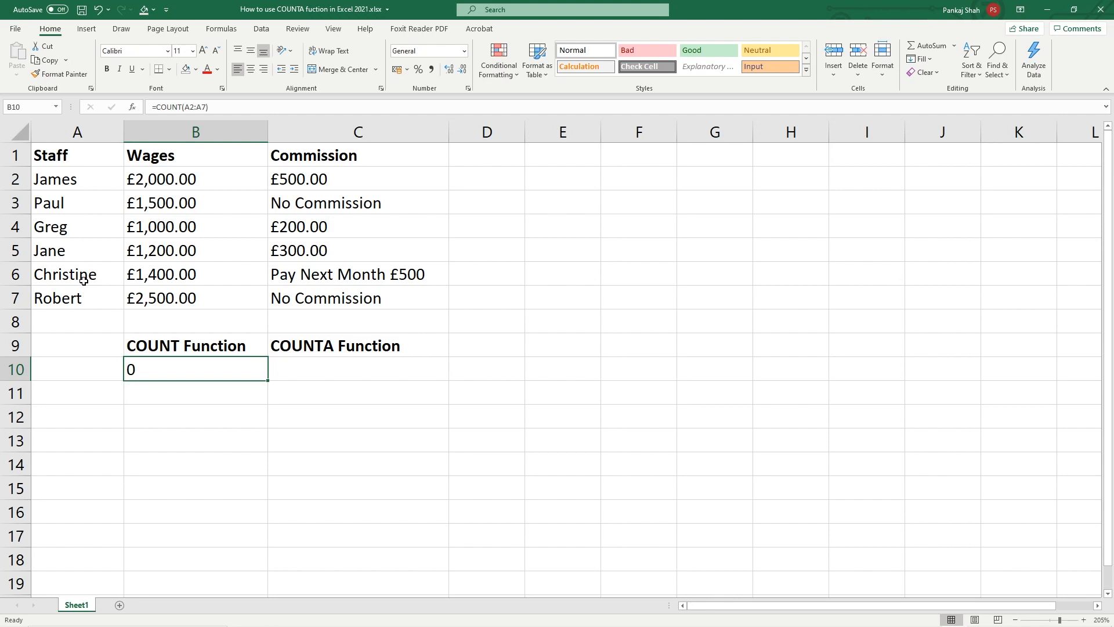
mouse_move(244, 202)
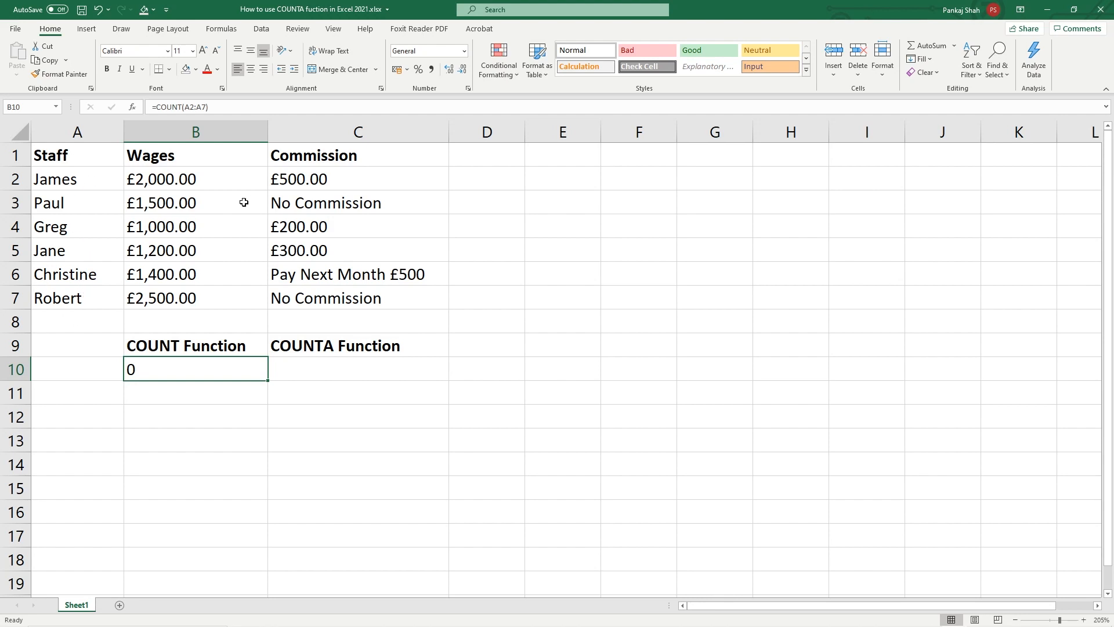
mouse_move(175, 347)
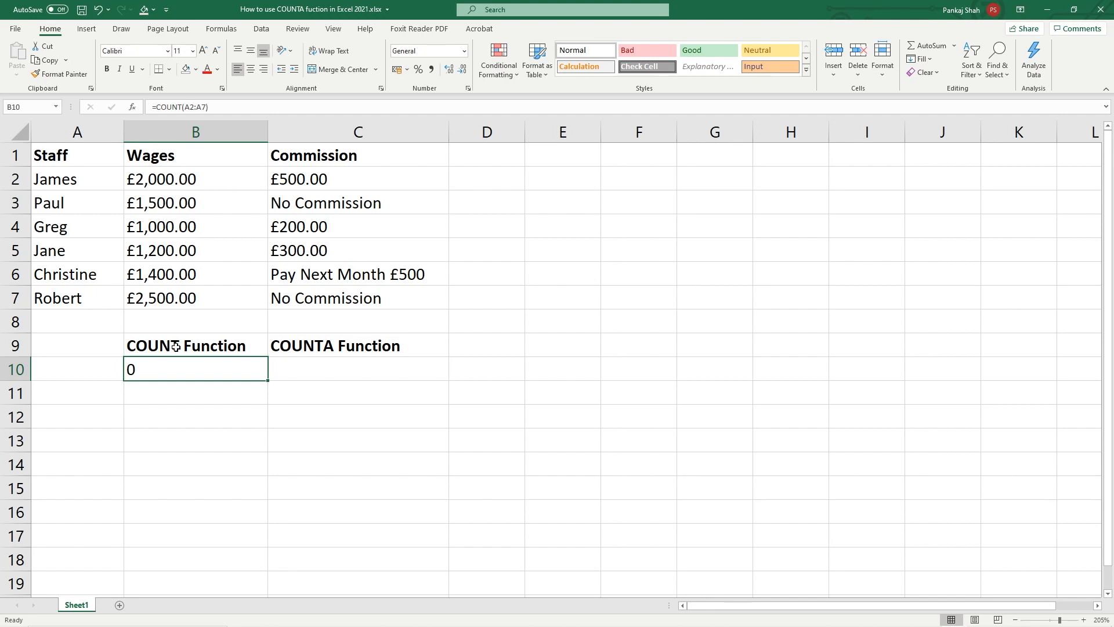
Step: Re-enter =COUNT(B2:B7) in B10 so it shows 6 again
double_click(195, 368)
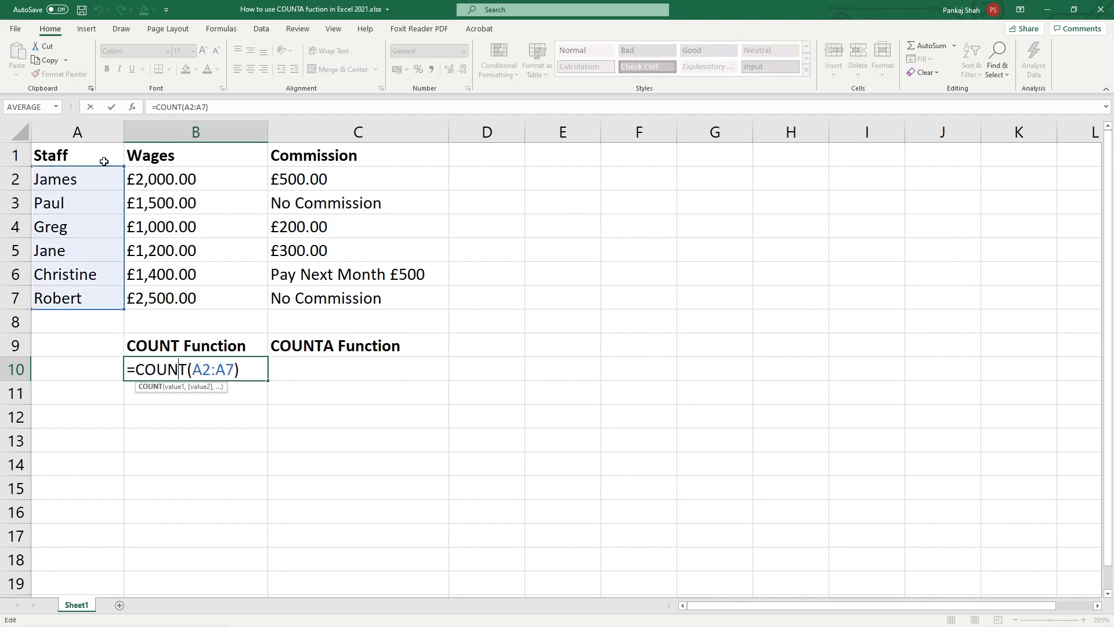
key("Return")
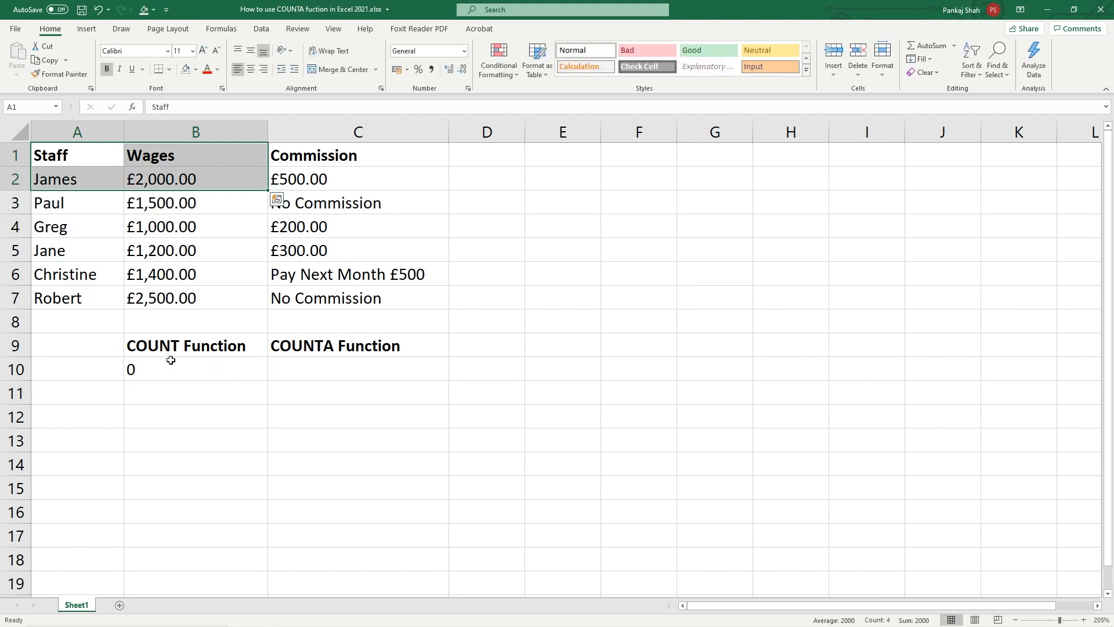
type("=COUNT(B2:B7)")
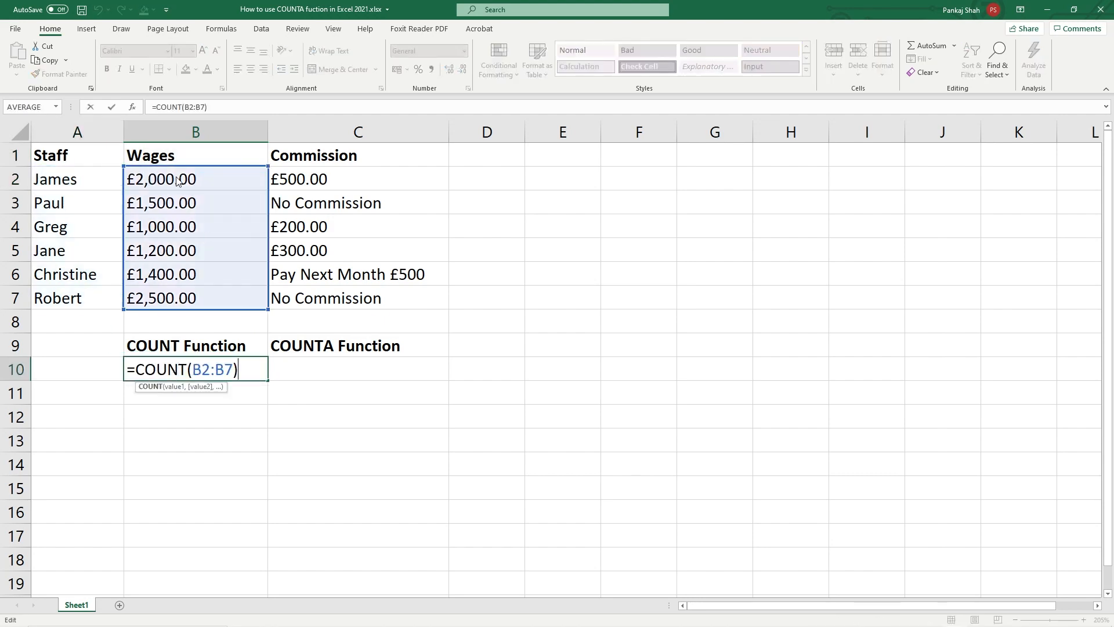
key("Return")
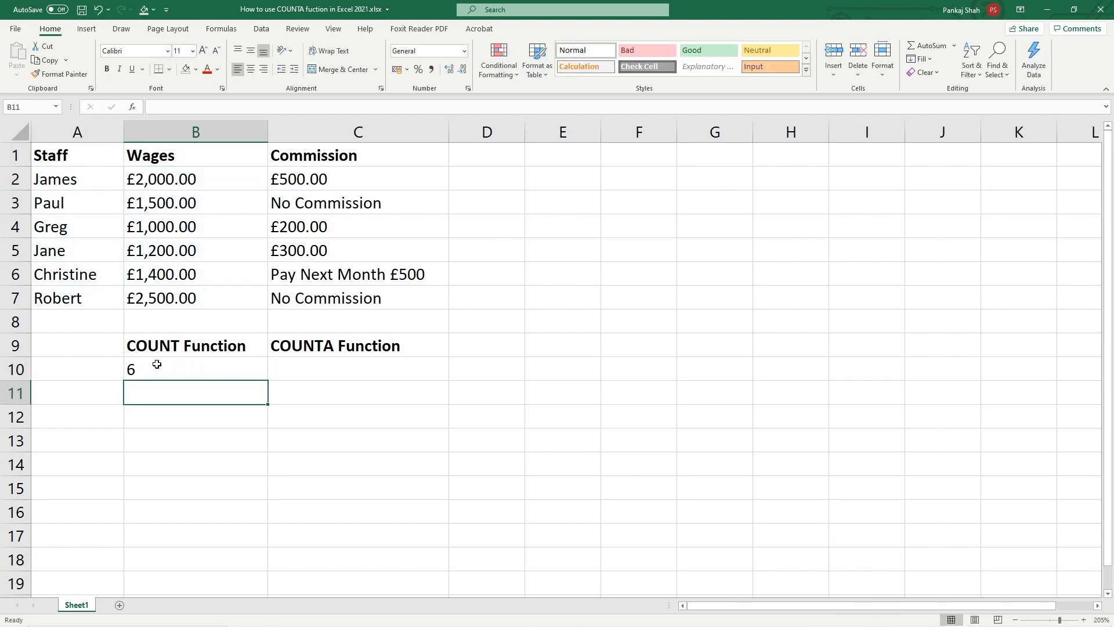
Step: Enter =COUNTA(C2:C7) in C10, returning 6 for the commission cells
left_click(359, 368)
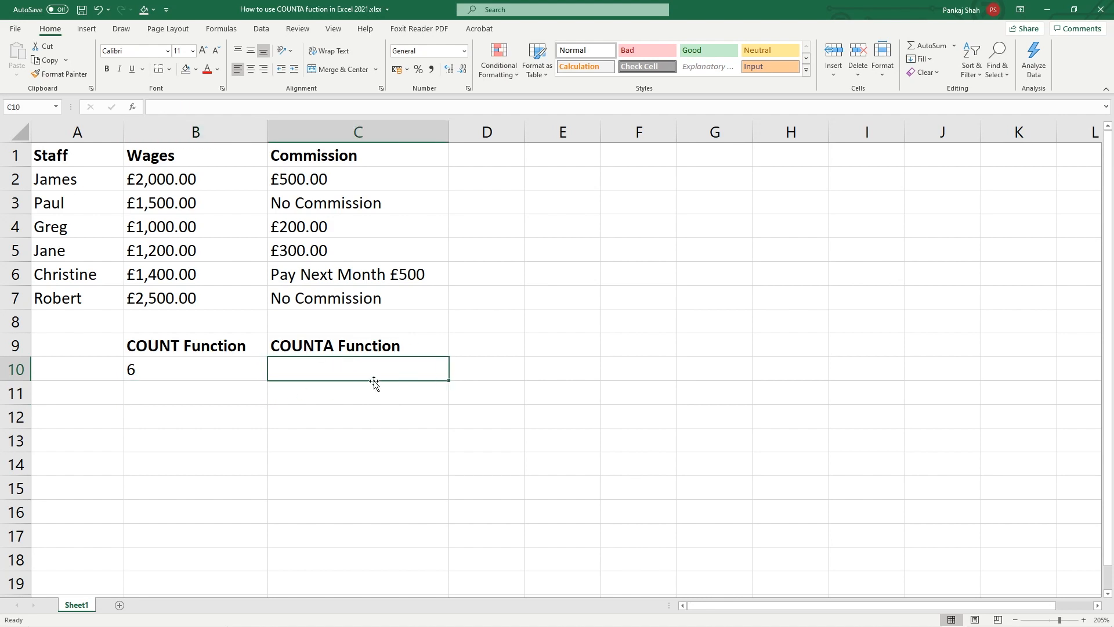
type("=")
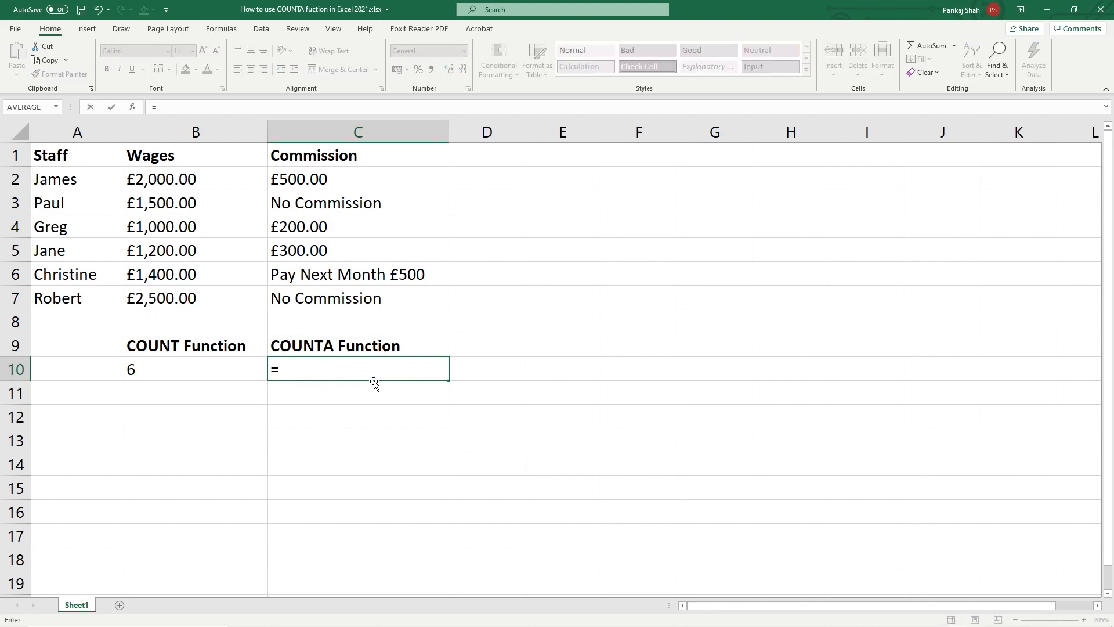
type("counta")
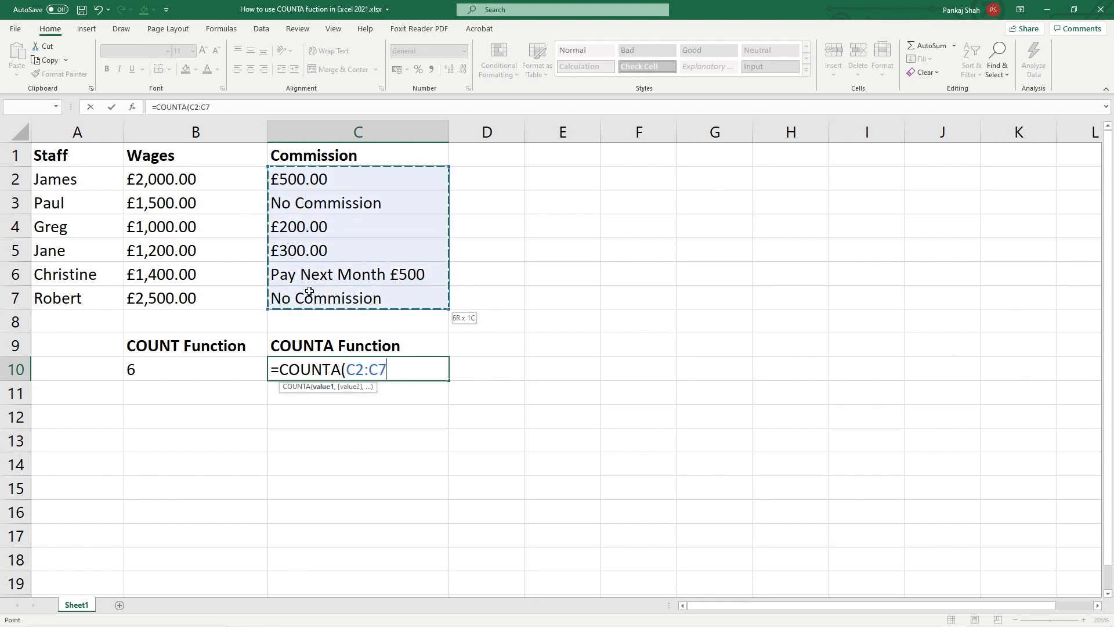
type(")")
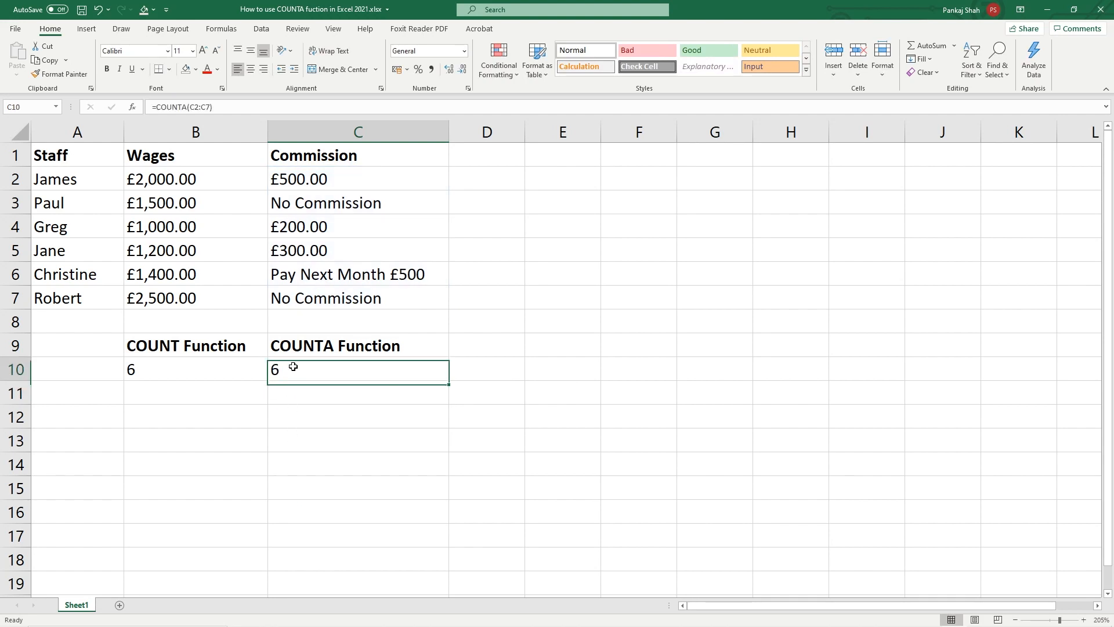
mouse_move(315, 358)
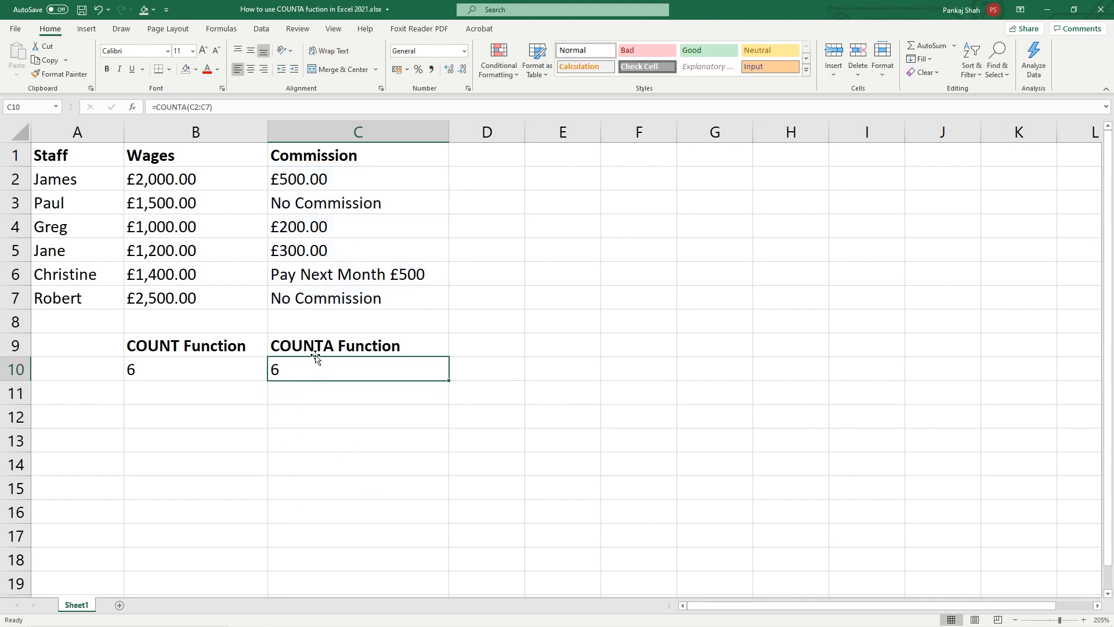
left_click(357, 178)
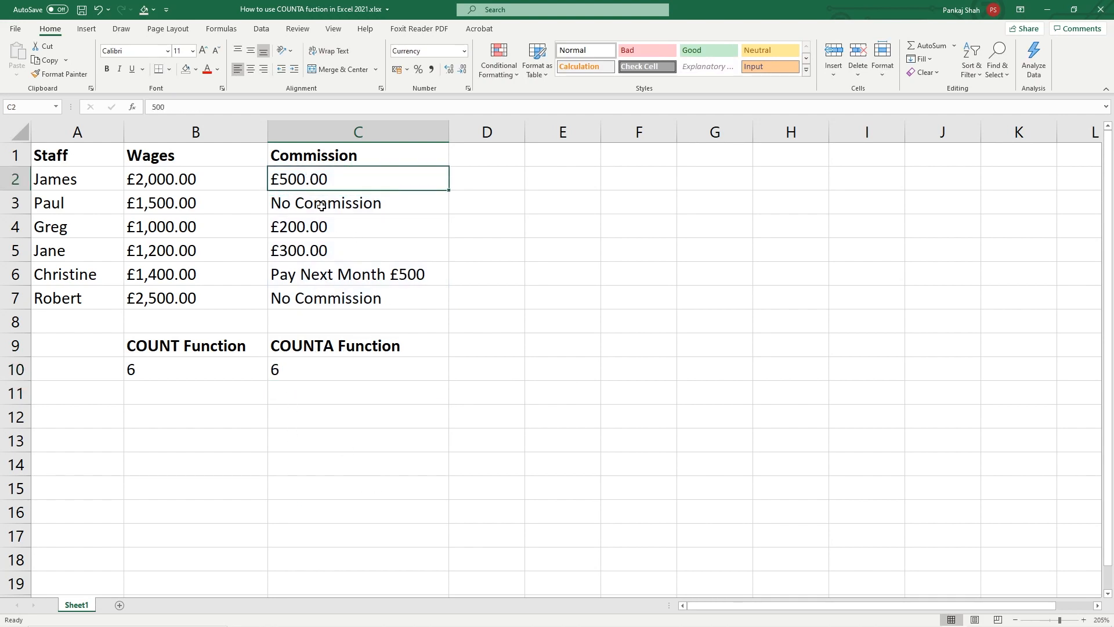
left_click(358, 299)
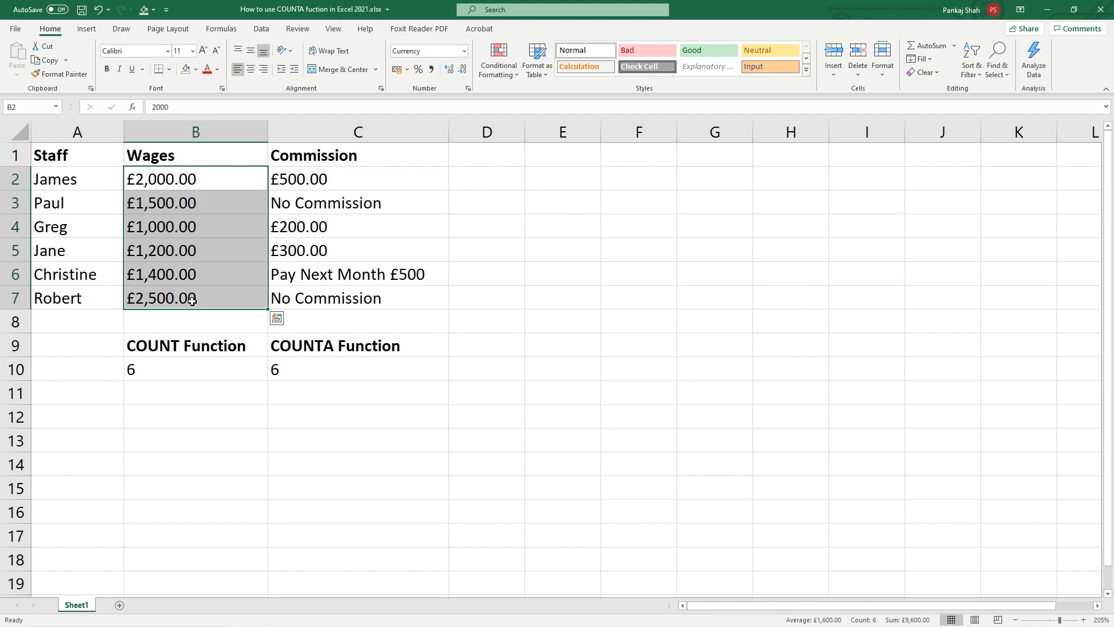
mouse_move(208, 158)
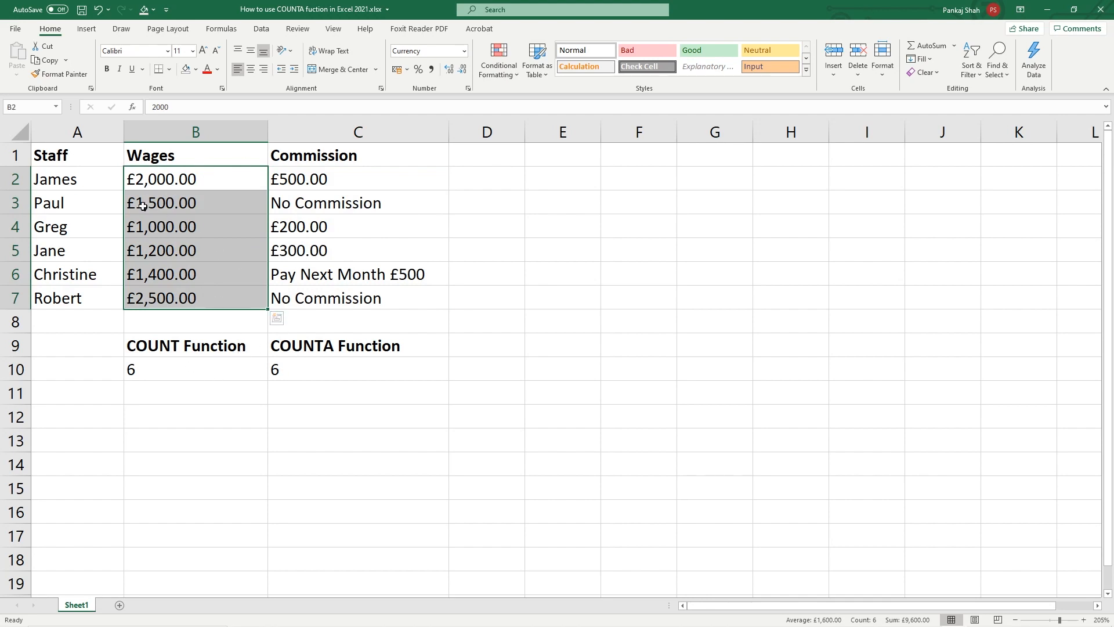
left_click(78, 179)
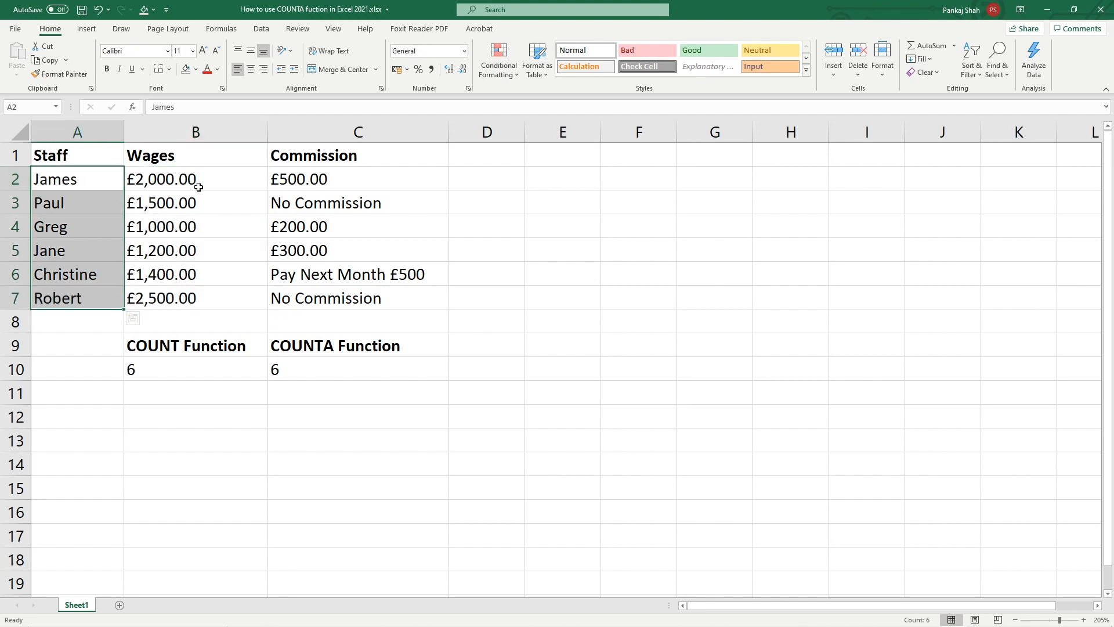
mouse_move(283, 369)
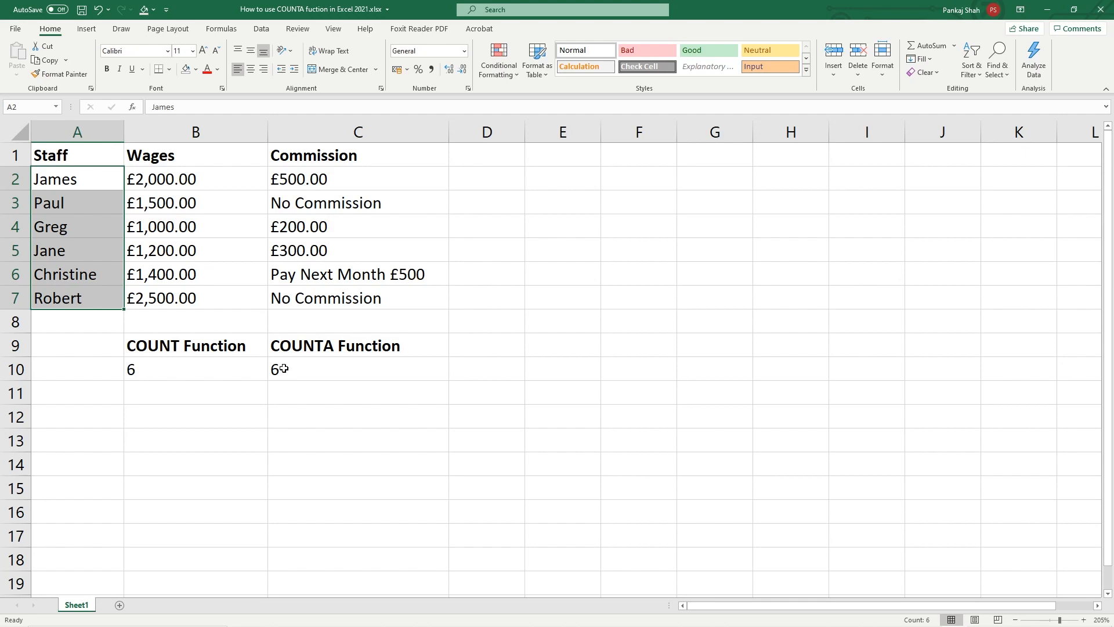
mouse_move(339, 346)
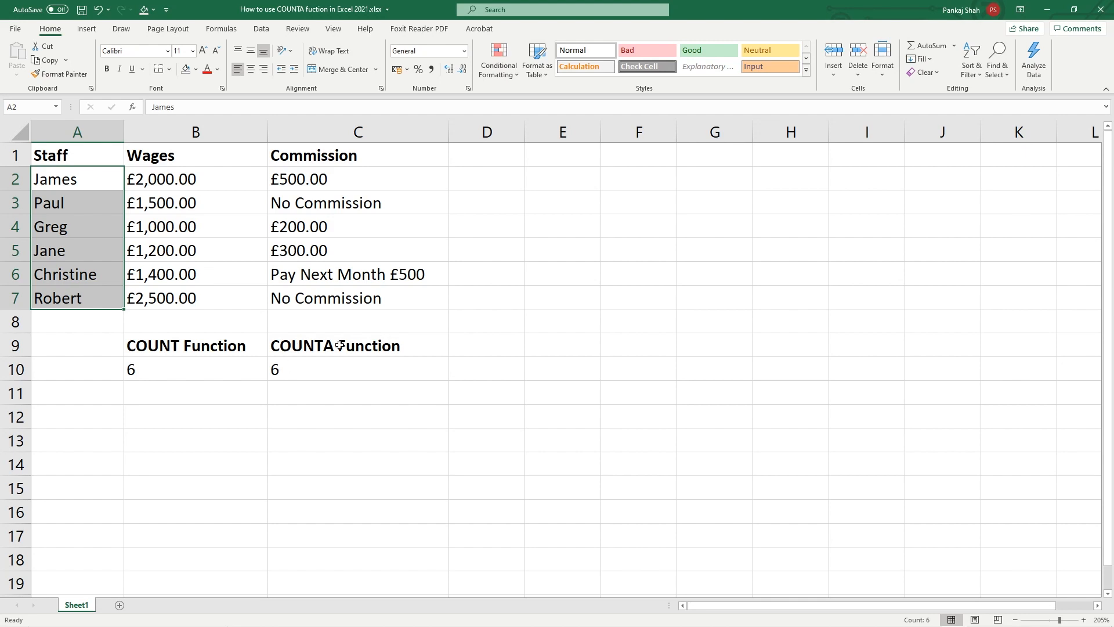
left_click(358, 369)
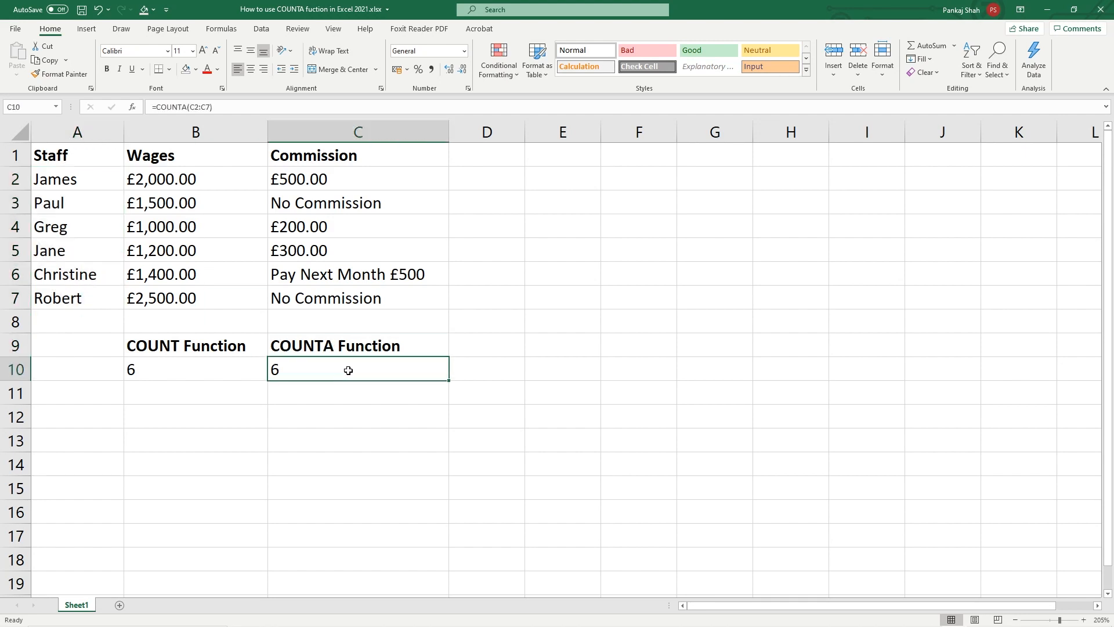
left_click(193, 346)
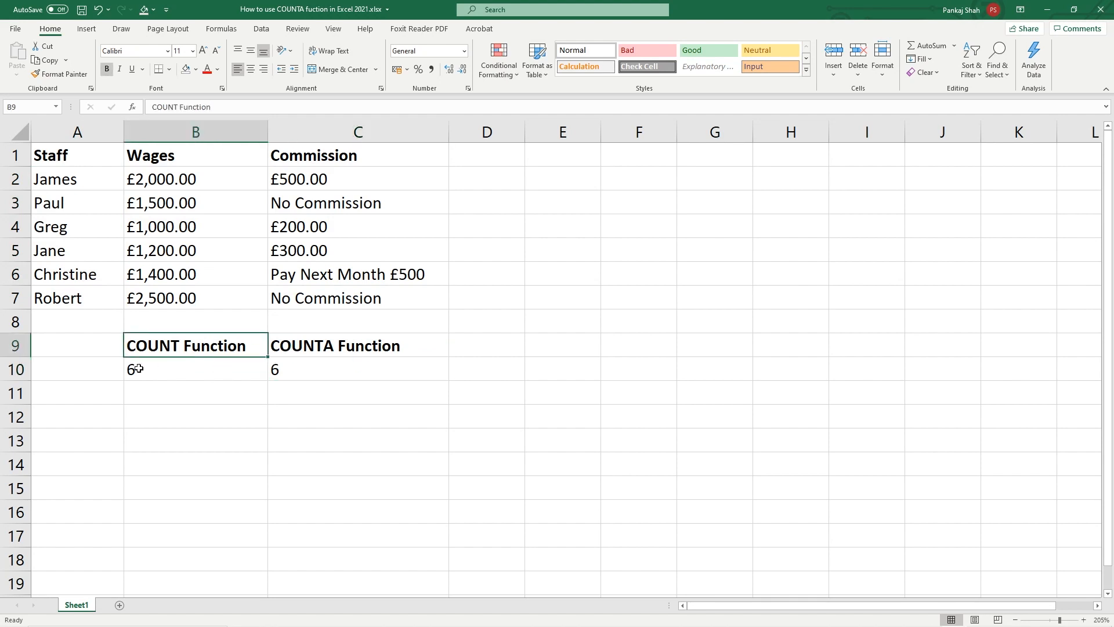
Step: Point B10's COUNT at C2:C7 so it returns 3 beside COUNTA's 6
left_click(195, 368)
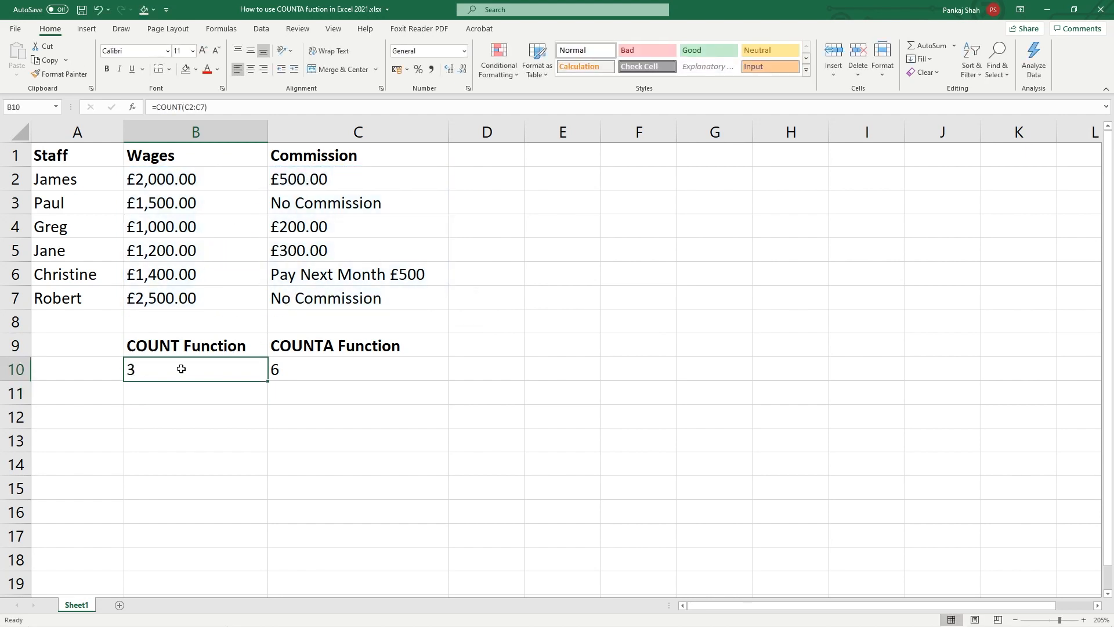
left_click(357, 369)
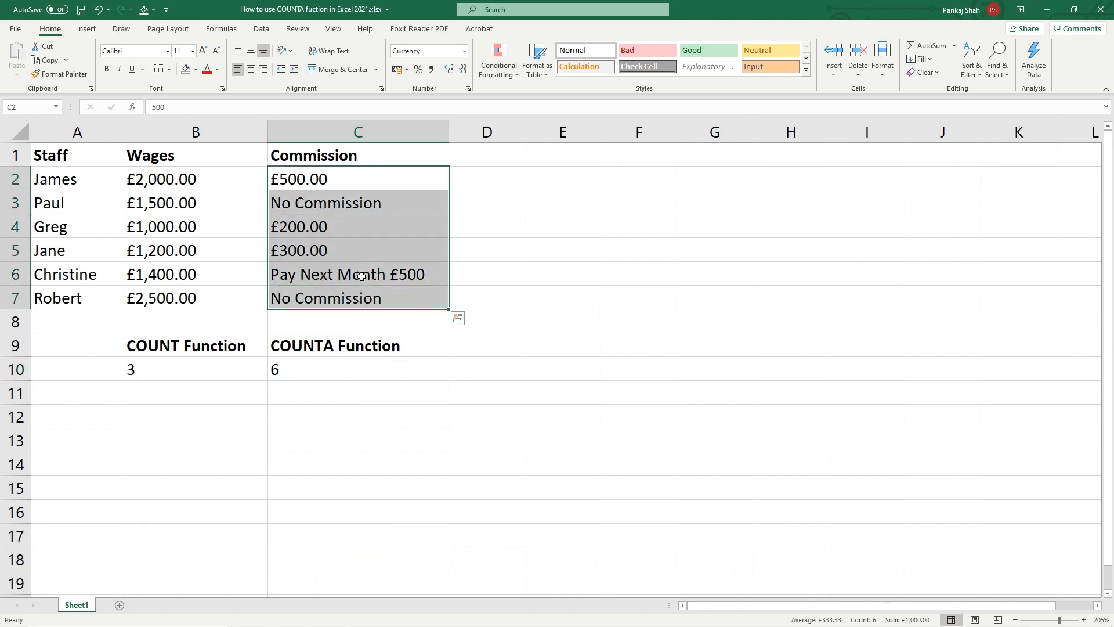
Step: Clear Christine's commission in C6 so COUNTA drops to 5 while COUNT stays 3
left_click(359, 274)
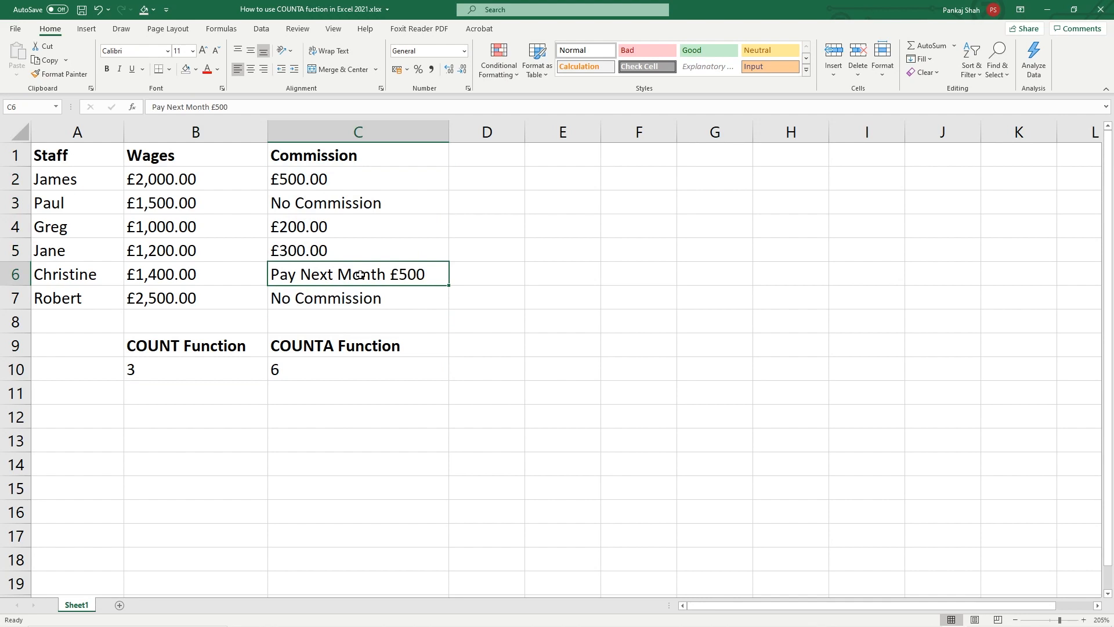
key("Delete")
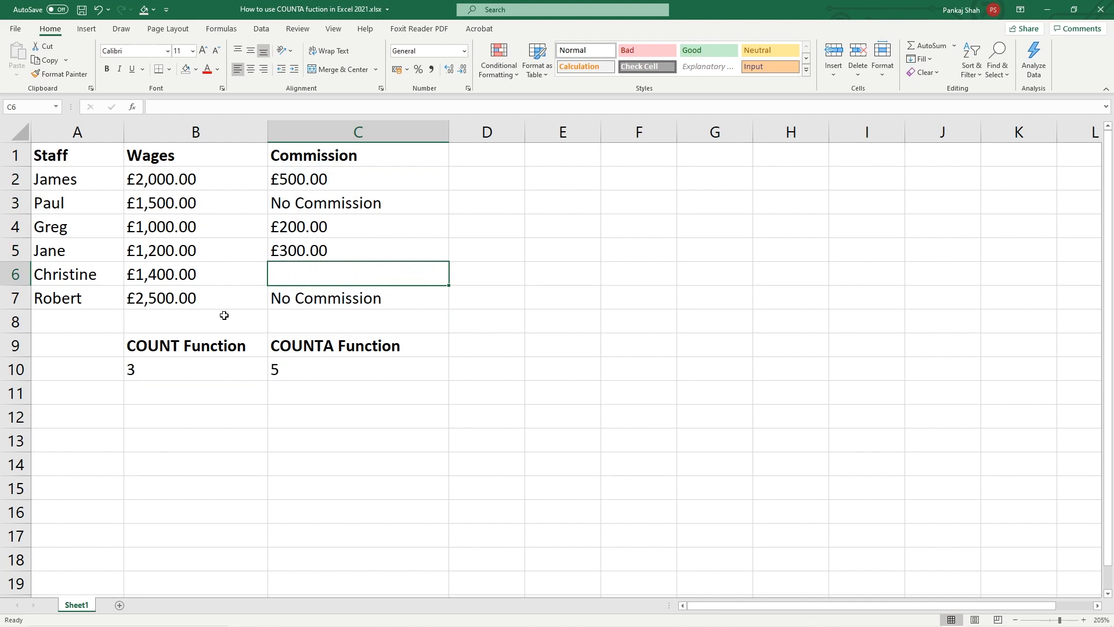
left_click(359, 226)
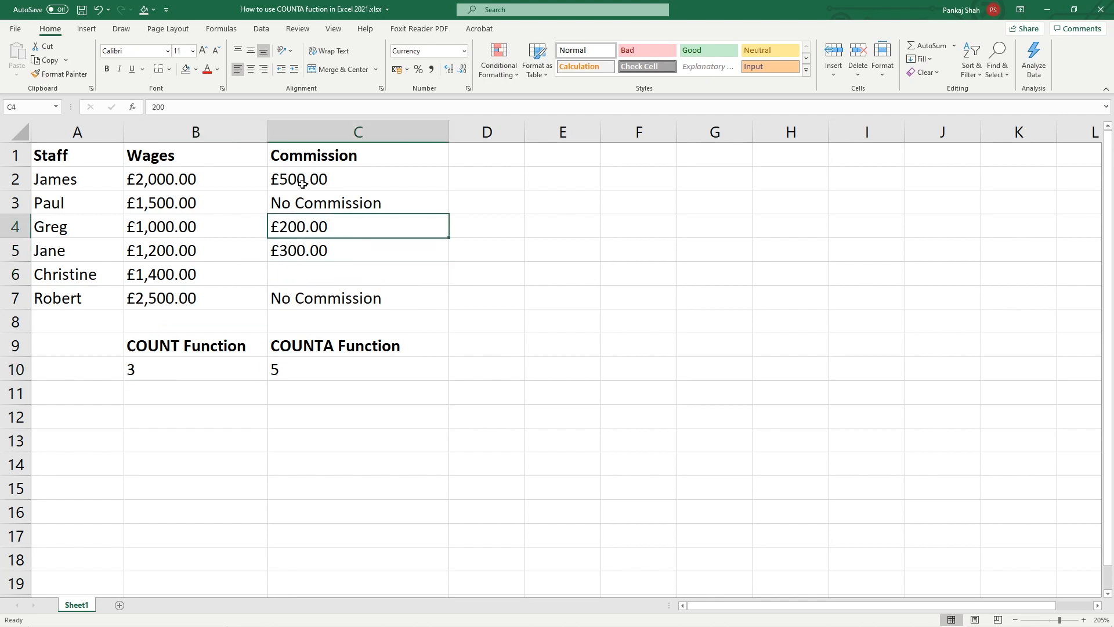
left_click(357, 250)
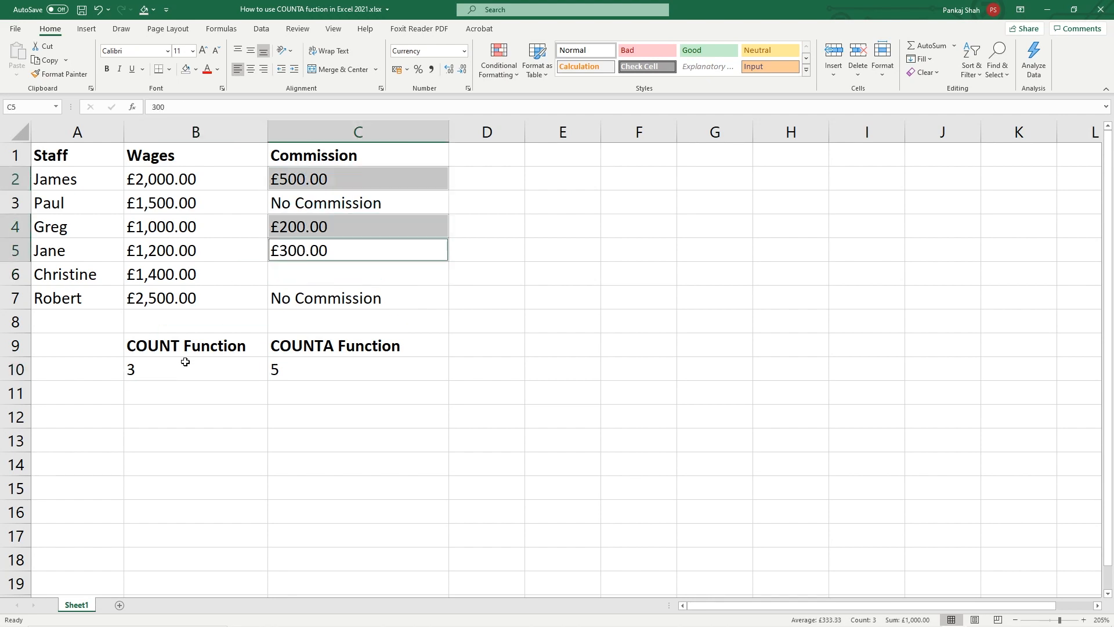
left_click(195, 368)
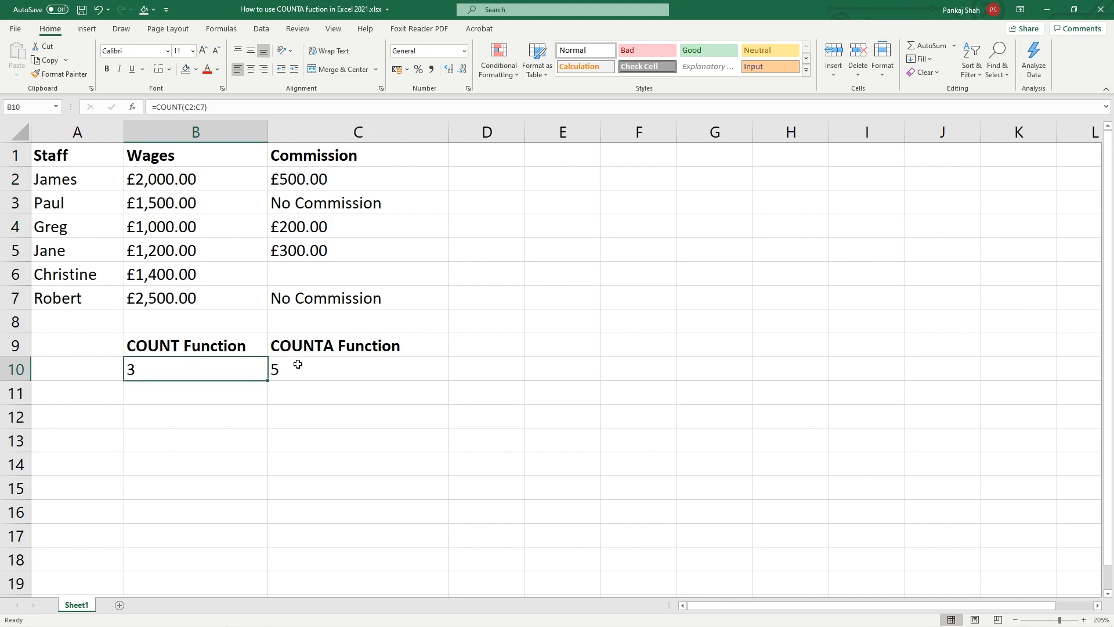
left_click(358, 368)
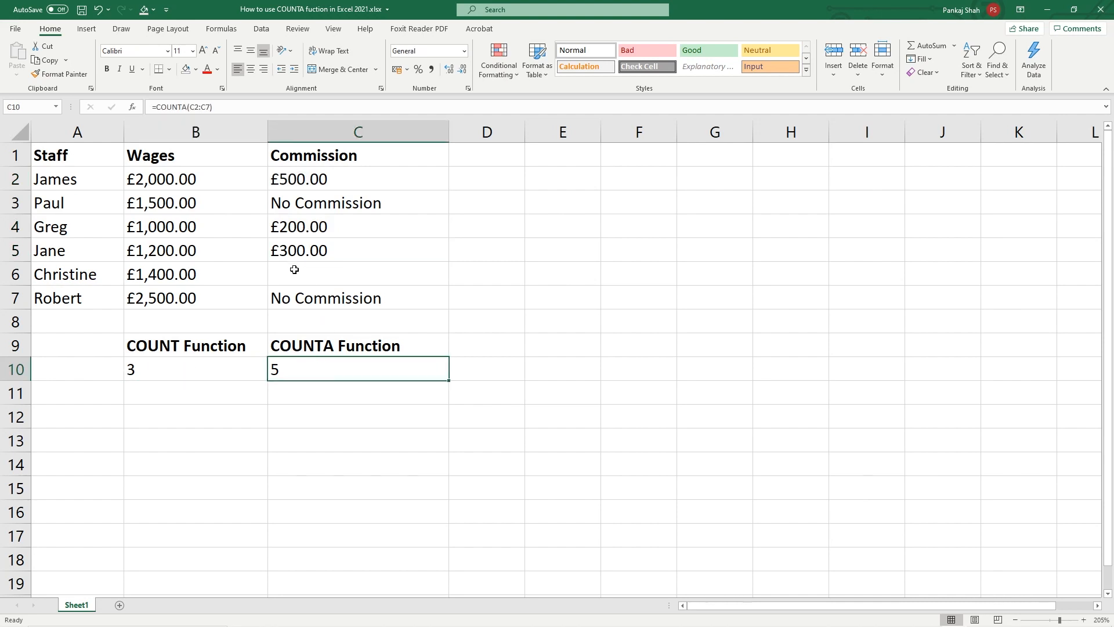
mouse_move(312, 305)
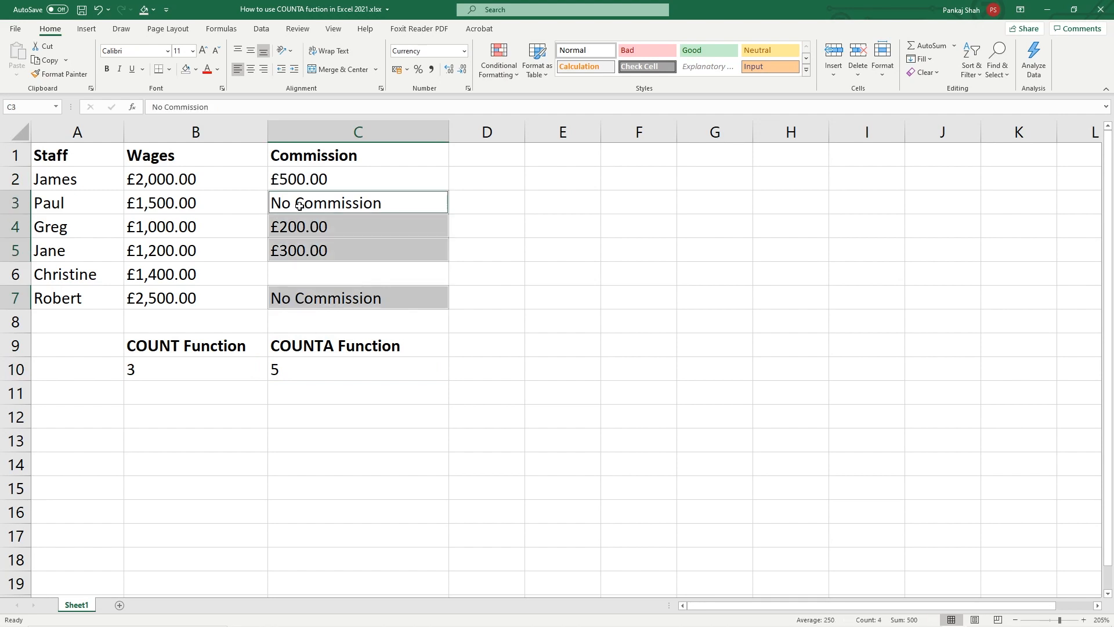
left_click(358, 179)
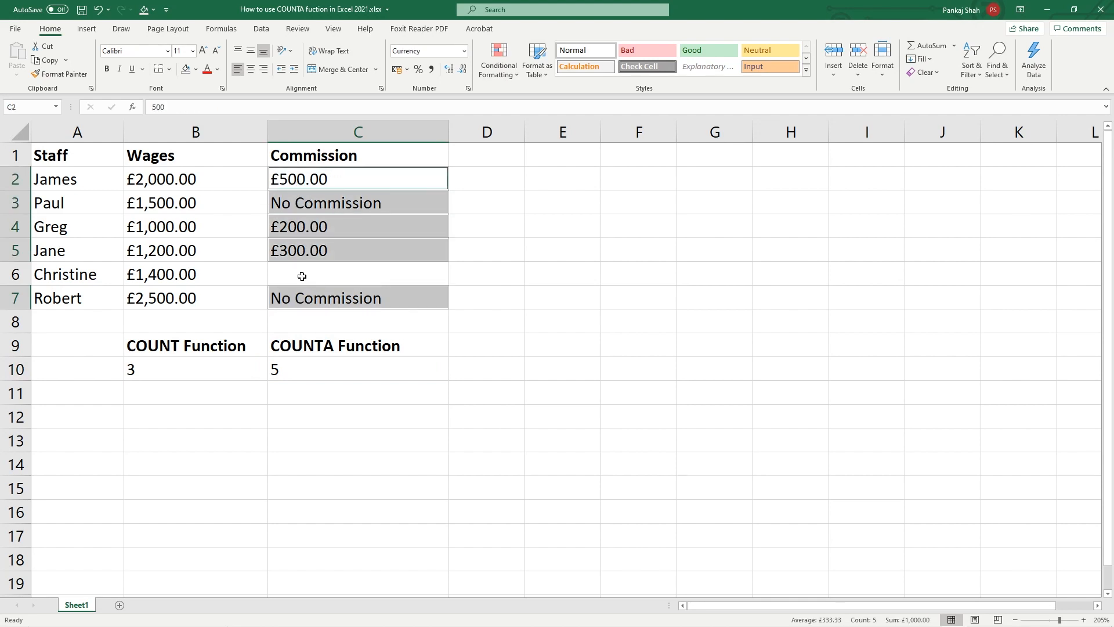
Step: Restore 'Pay Next Month £500' in C6 so COUNTA returns 6, and save the workbook
type("Pay Next Month £500")
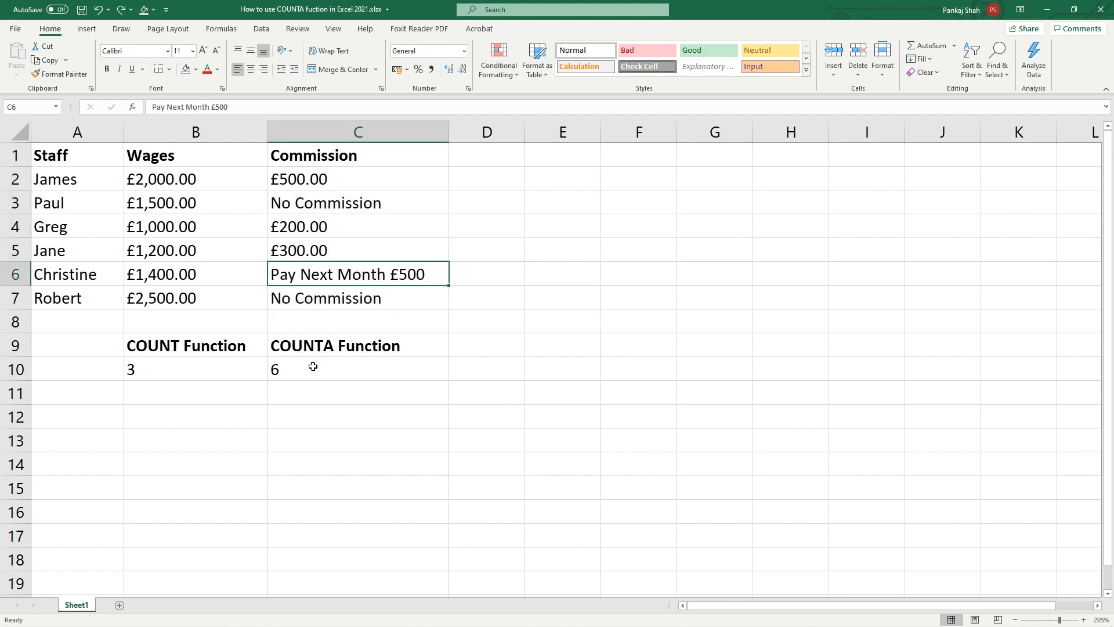
left_click(358, 368)
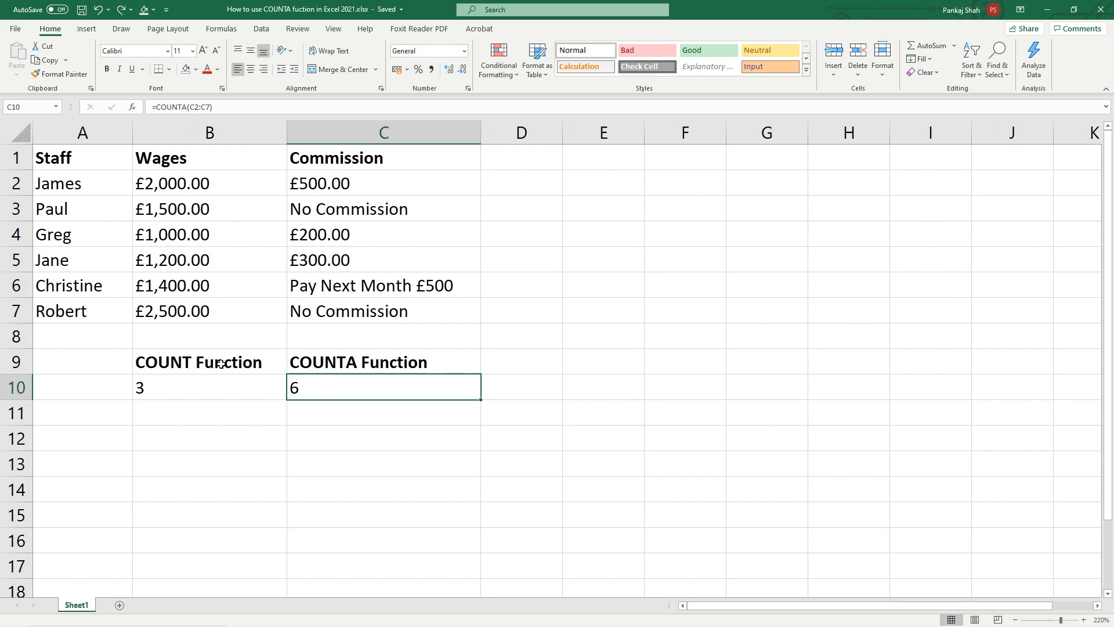
left_click(384, 362)
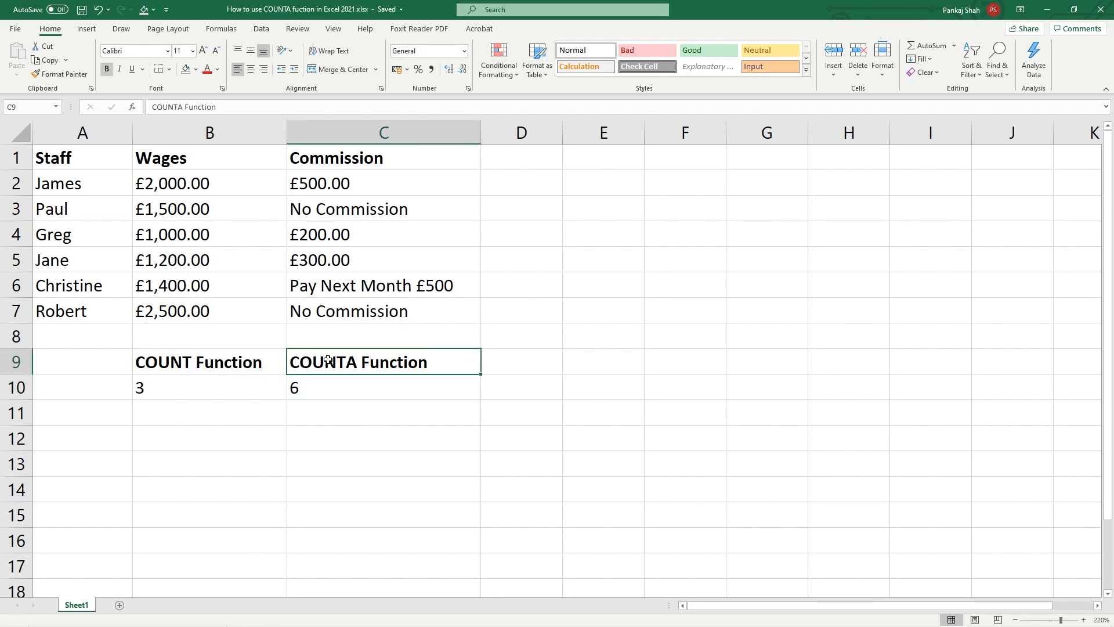
left_click(209, 362)
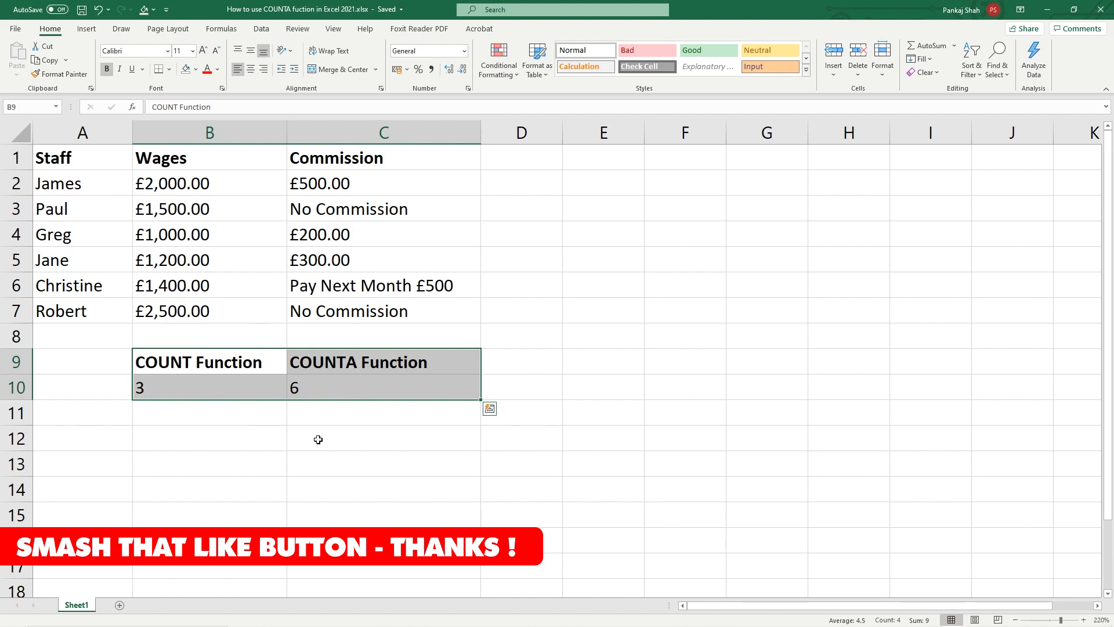
mouse_move(272, 431)
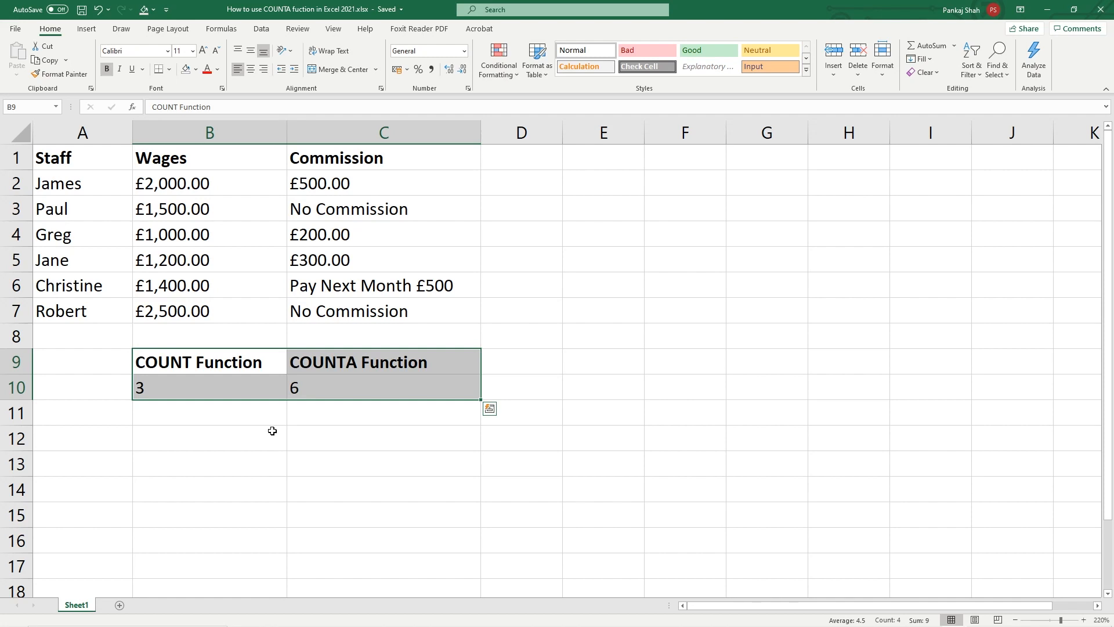
left_click(209, 388)
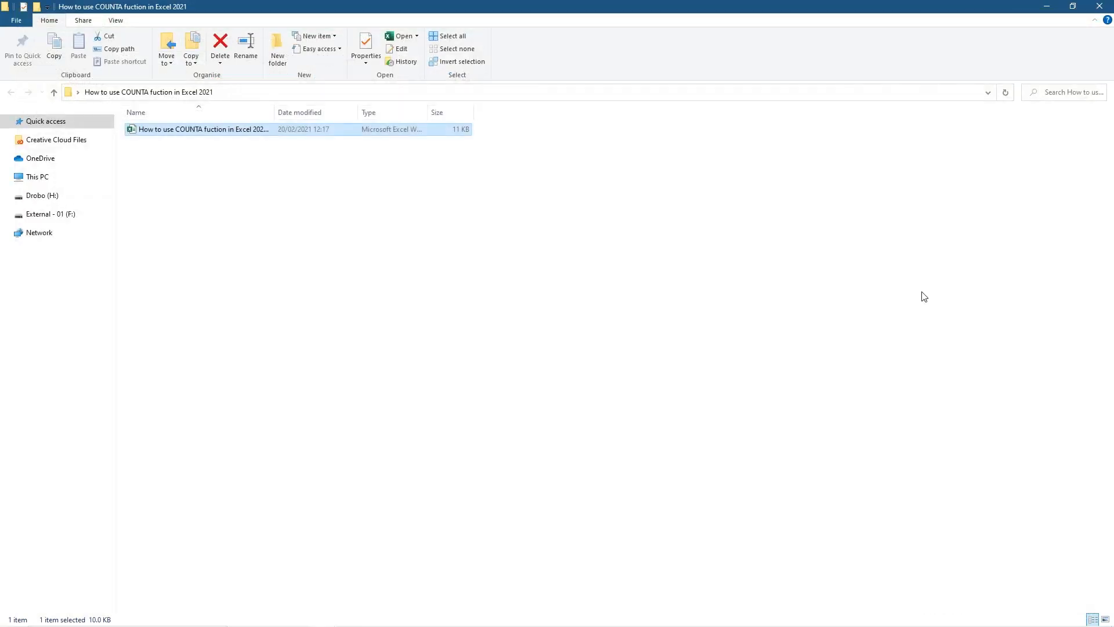
Step: Deselect the saved COUNTA workbook in the tutorial folder by clicking empty space
left_click(535, 237)
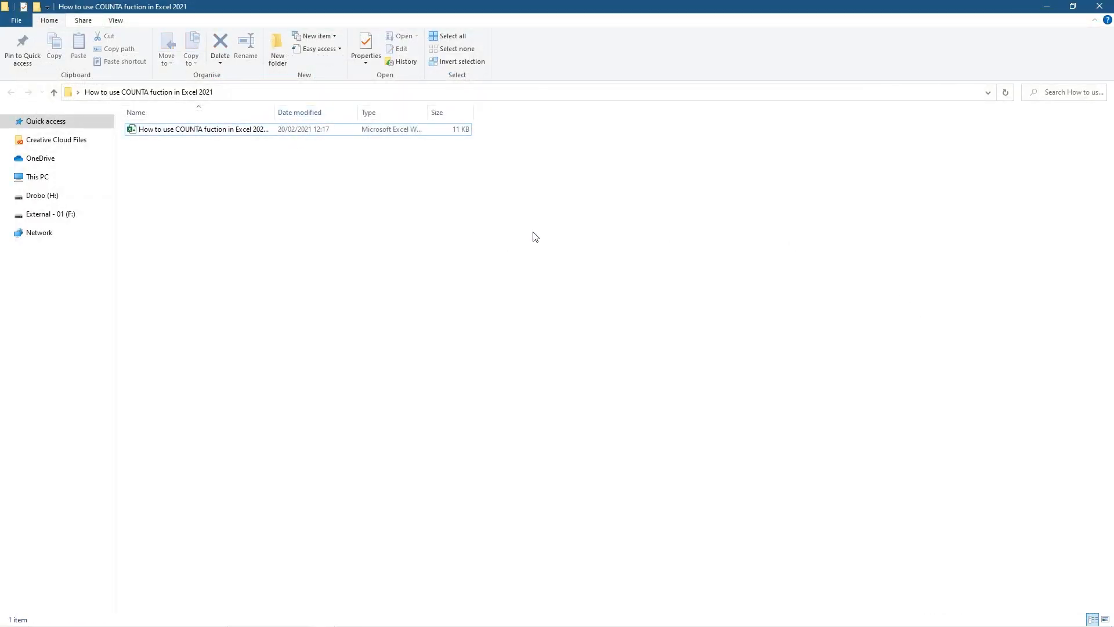